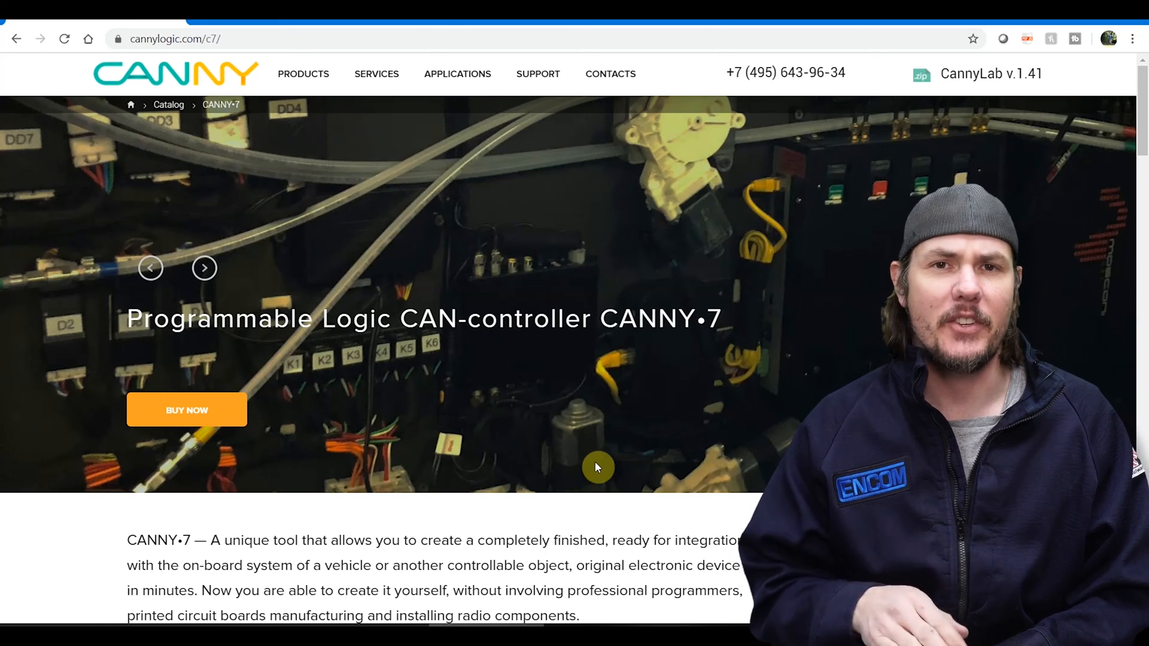
Scroll the CANNY 7 product page down to the wiring diagram and Features section
scroll("down", 3)
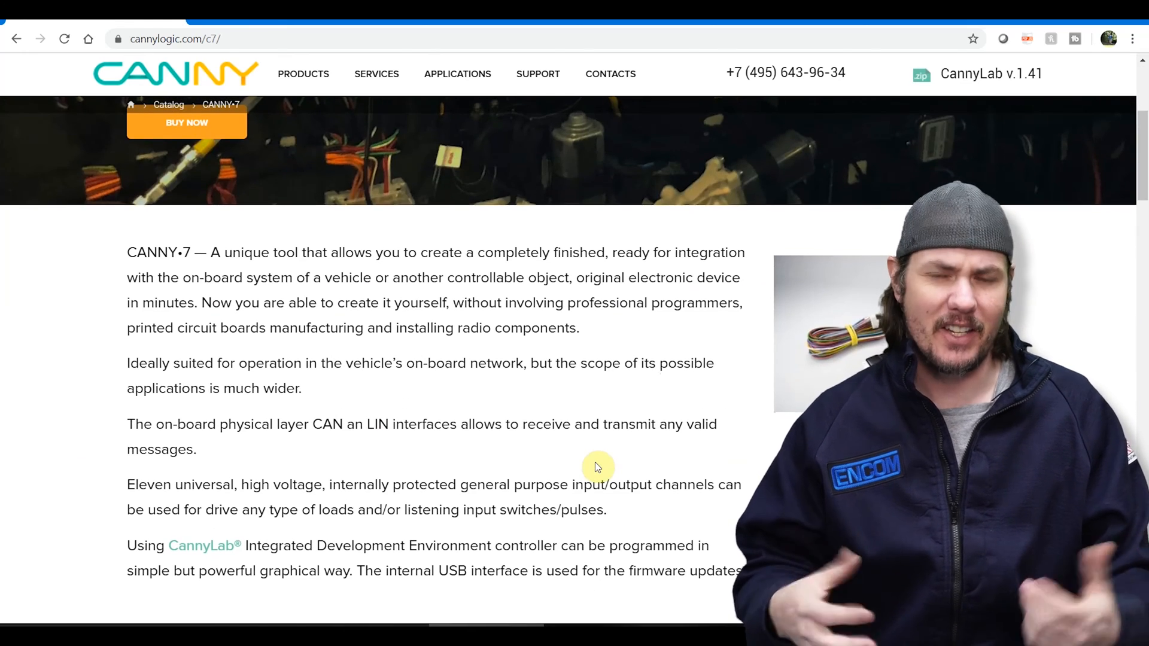
scroll("down", 3)
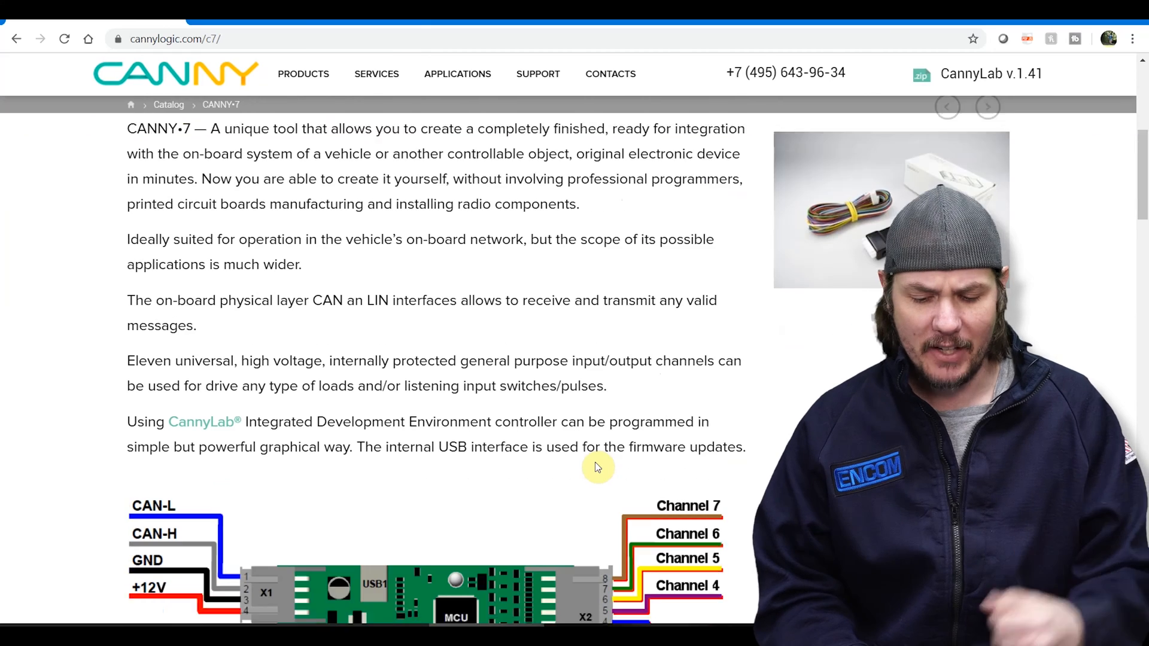
scroll("down", 3)
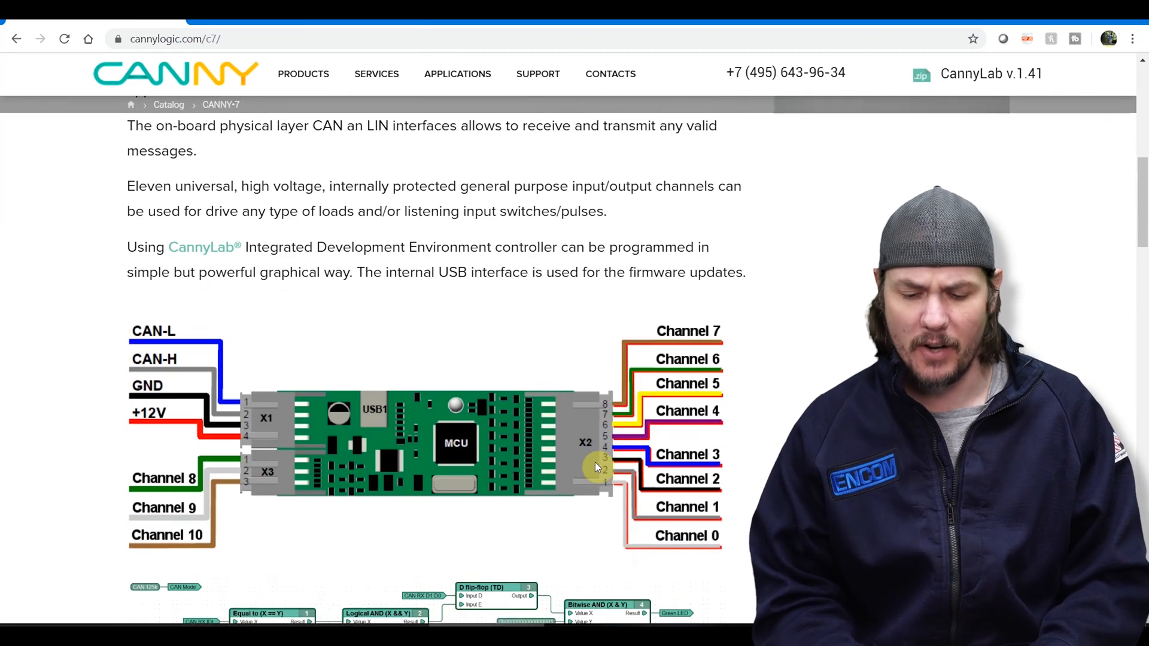
scroll("down", 3)
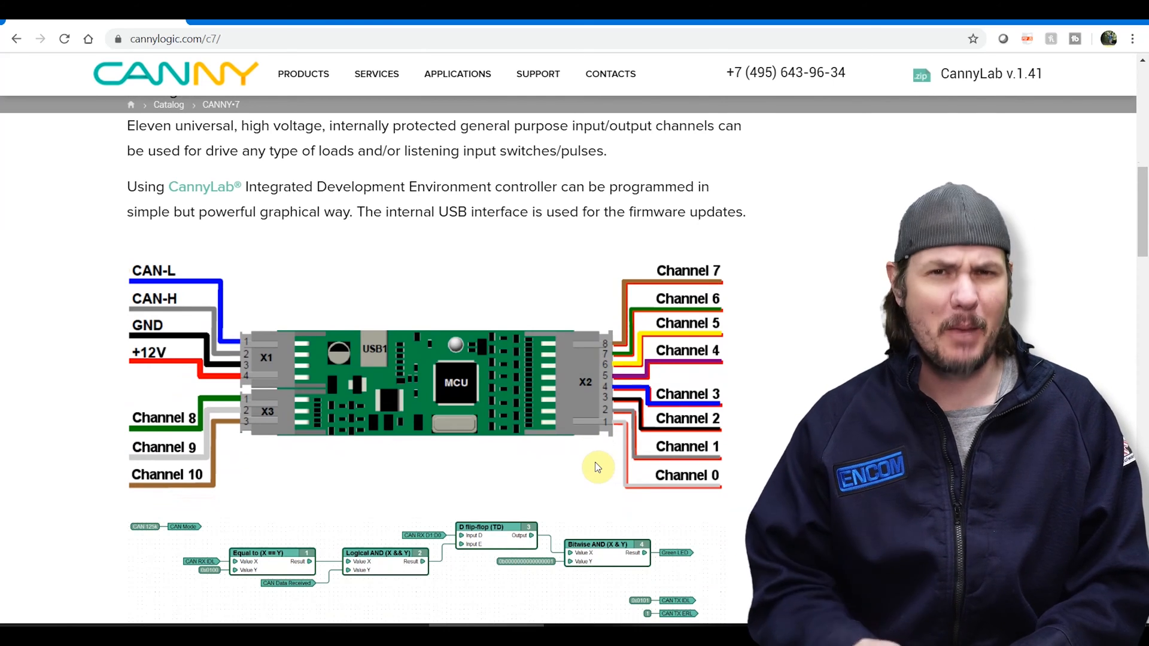
scroll("down", 3)
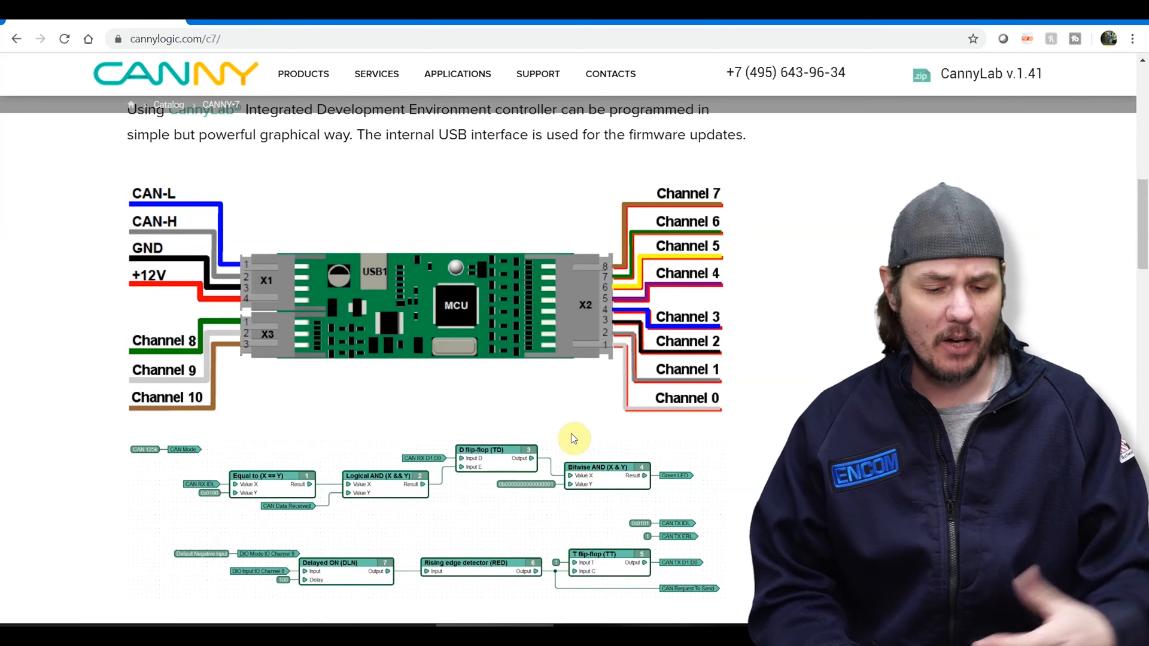
mouse_move(582, 411)
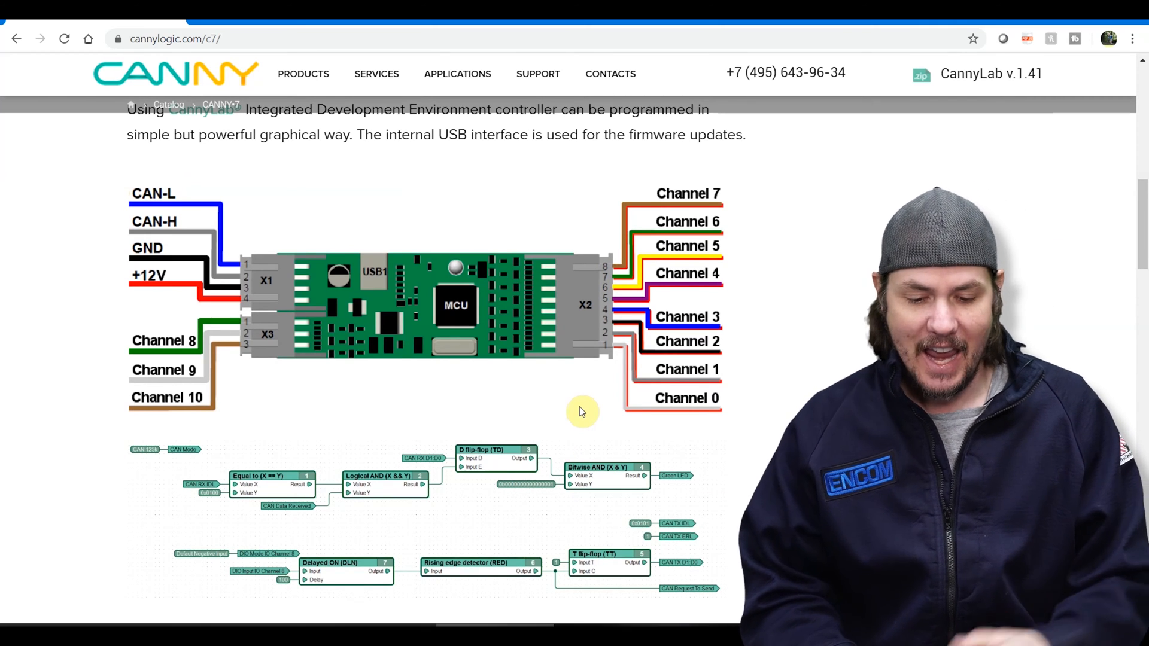
scroll("down", 3)
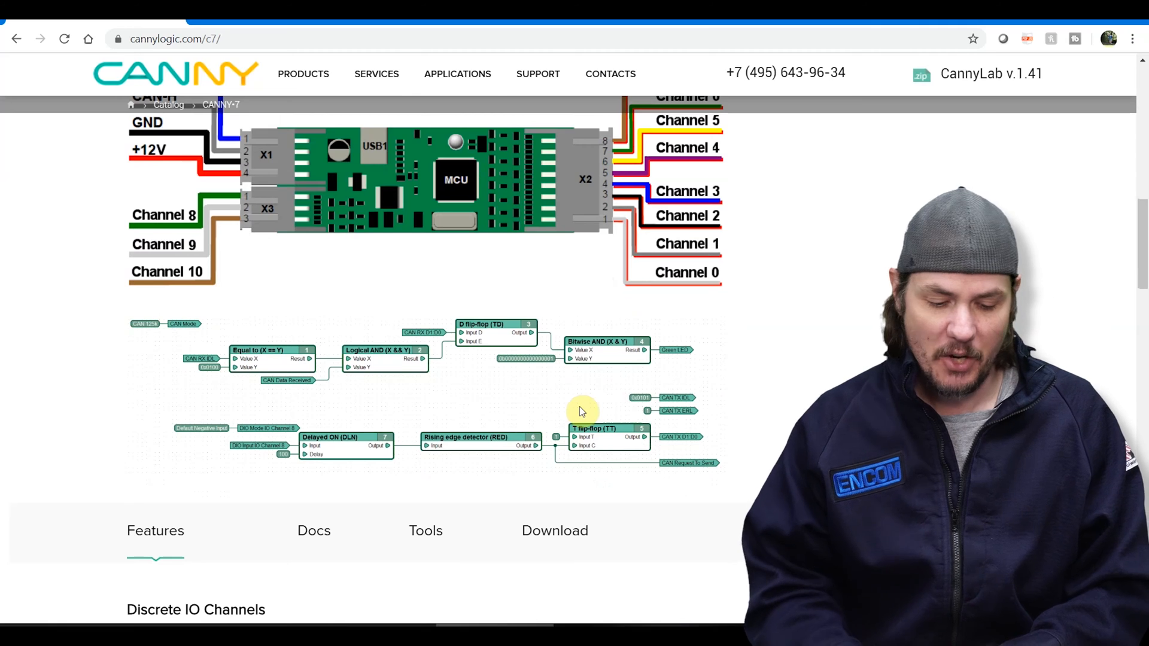
scroll("down", 3)
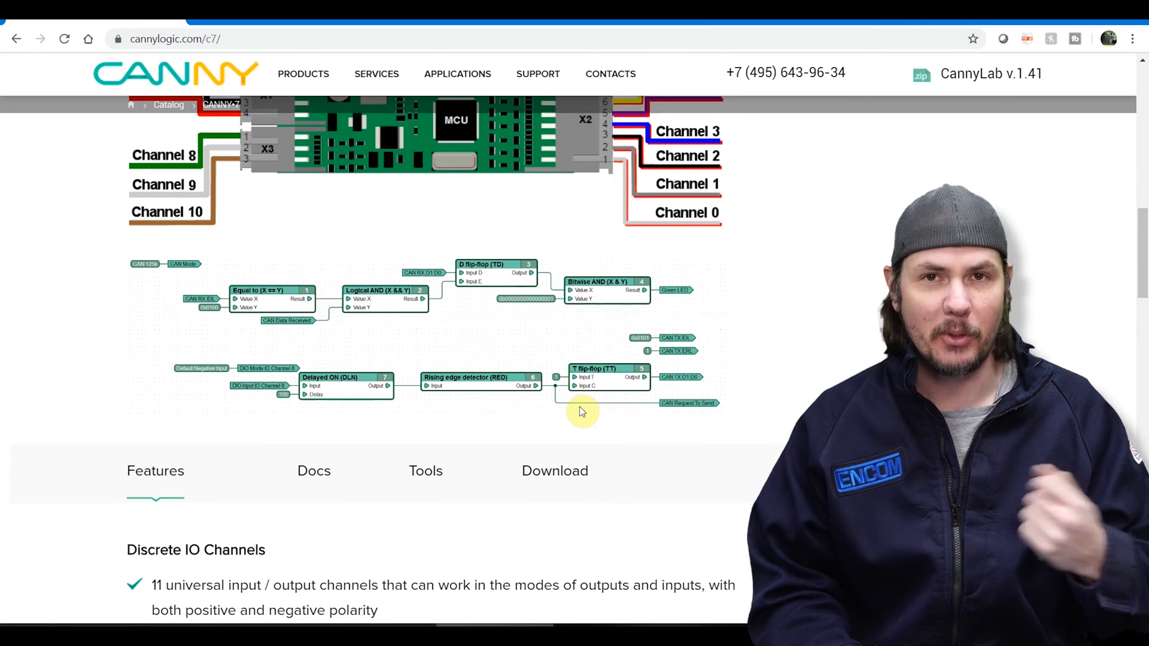
scroll("up", 3)
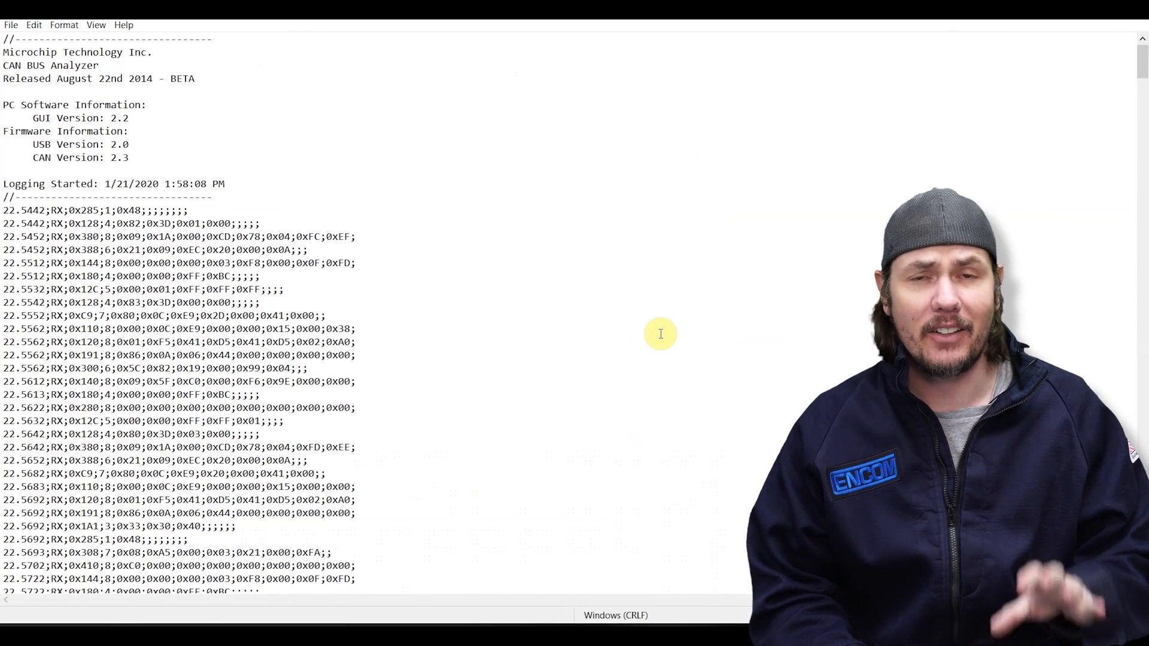
Scroll the Notepad CAN log to the 0x380 message entries around 27.8 seconds
scroll("down", 3)
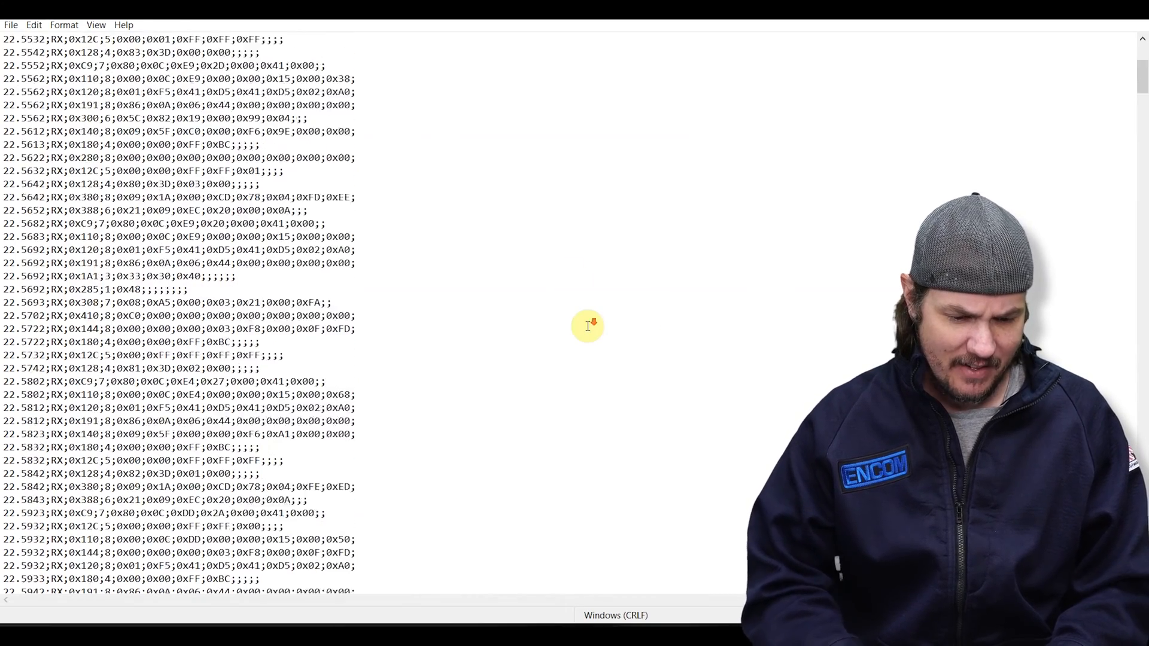
scroll("up", 3)
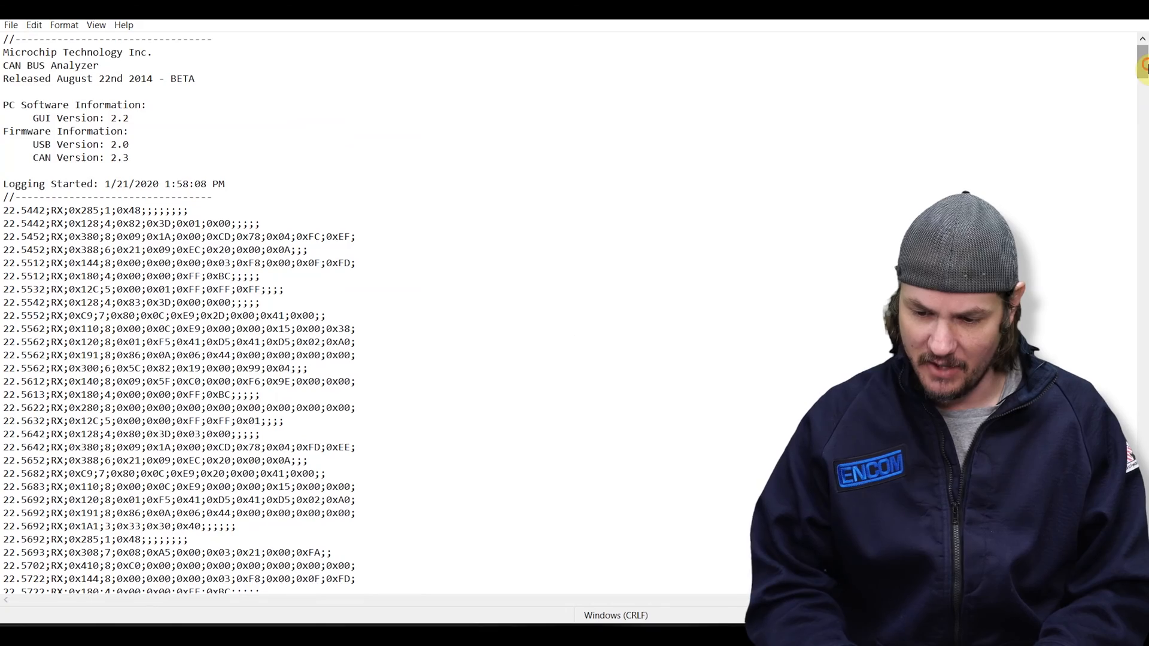
scroll("down", 3)
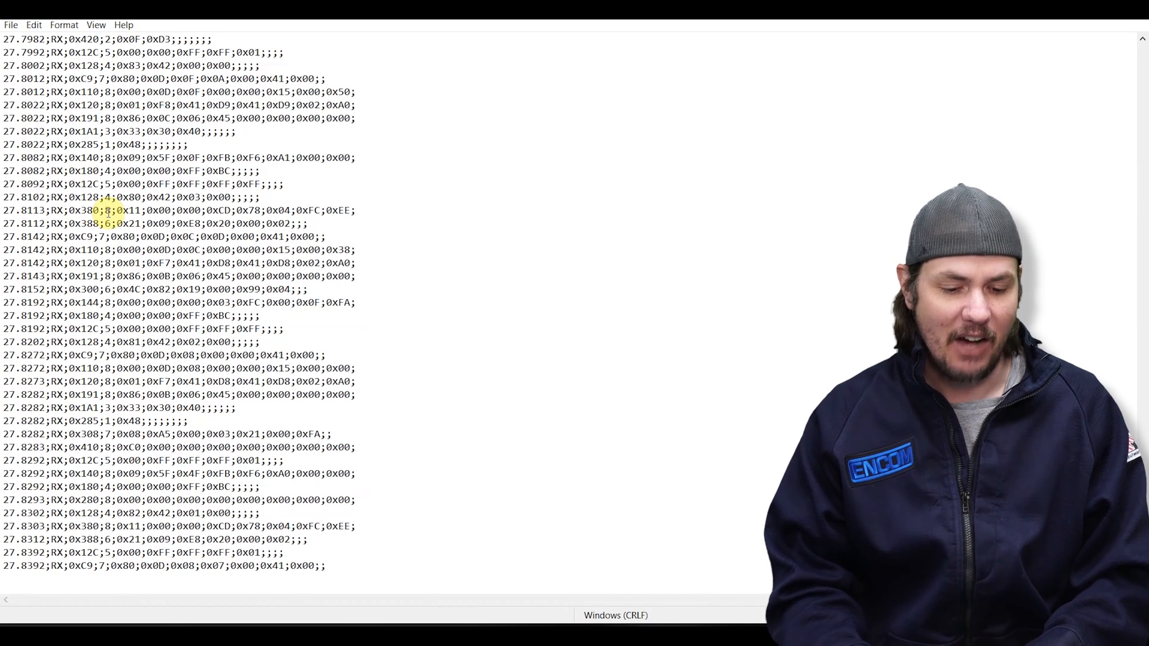
left_click_drag(115, 210, 265, 223)
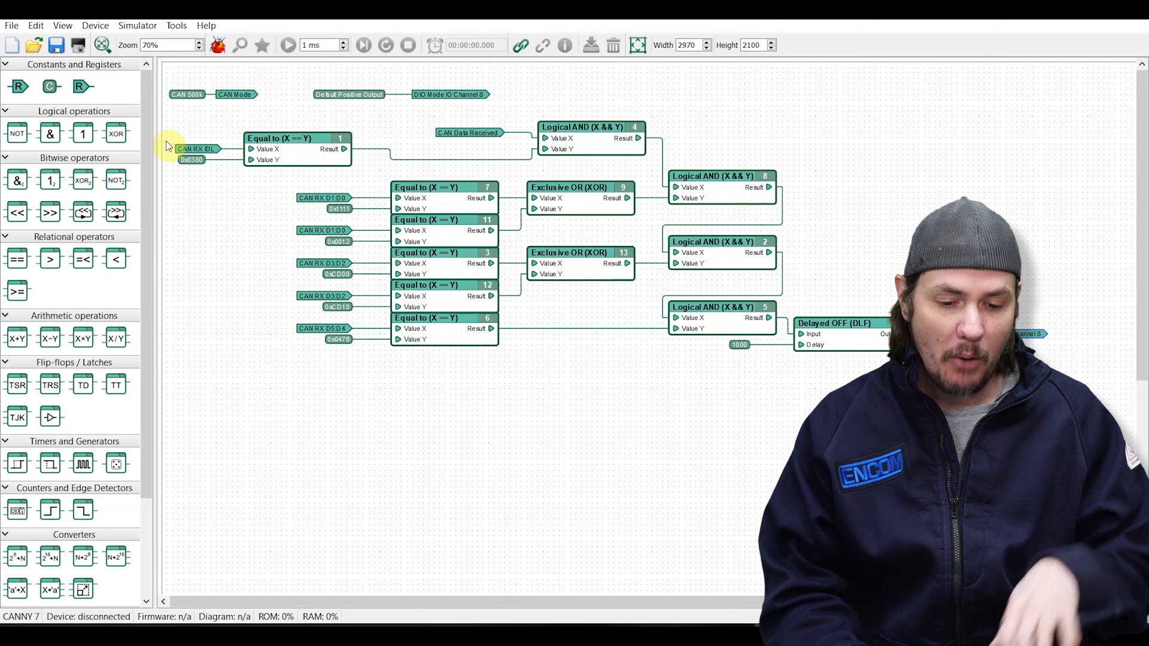
left_click(213, 95)
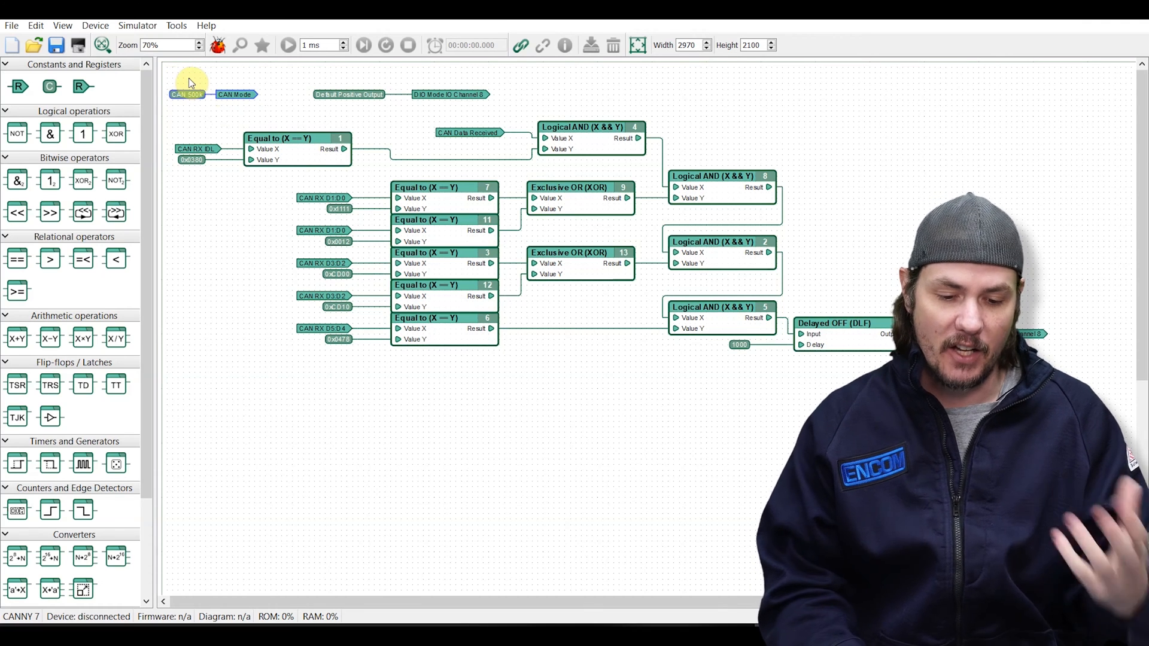
mouse_move(266, 115)
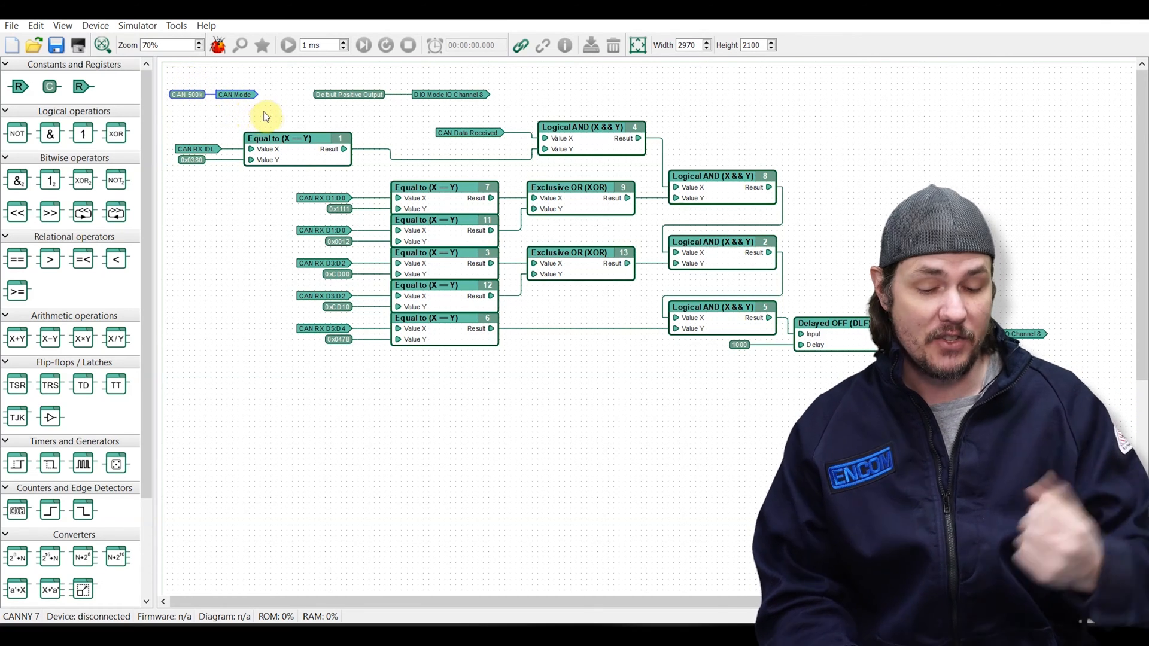
mouse_move(457, 109)
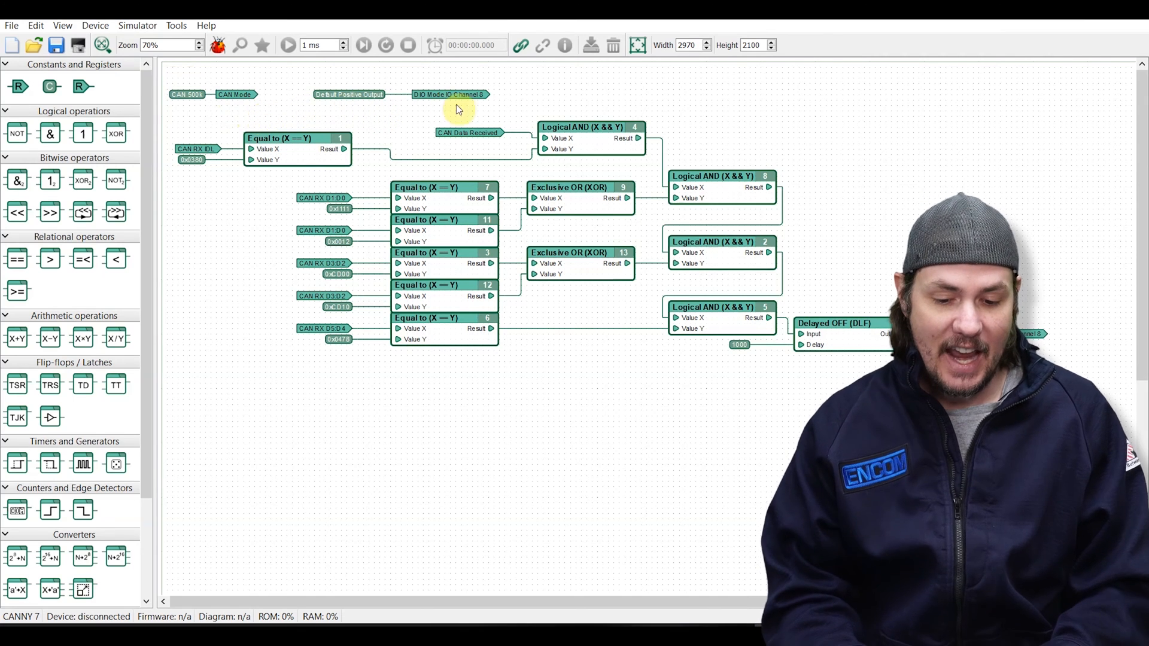
mouse_move(503, 105)
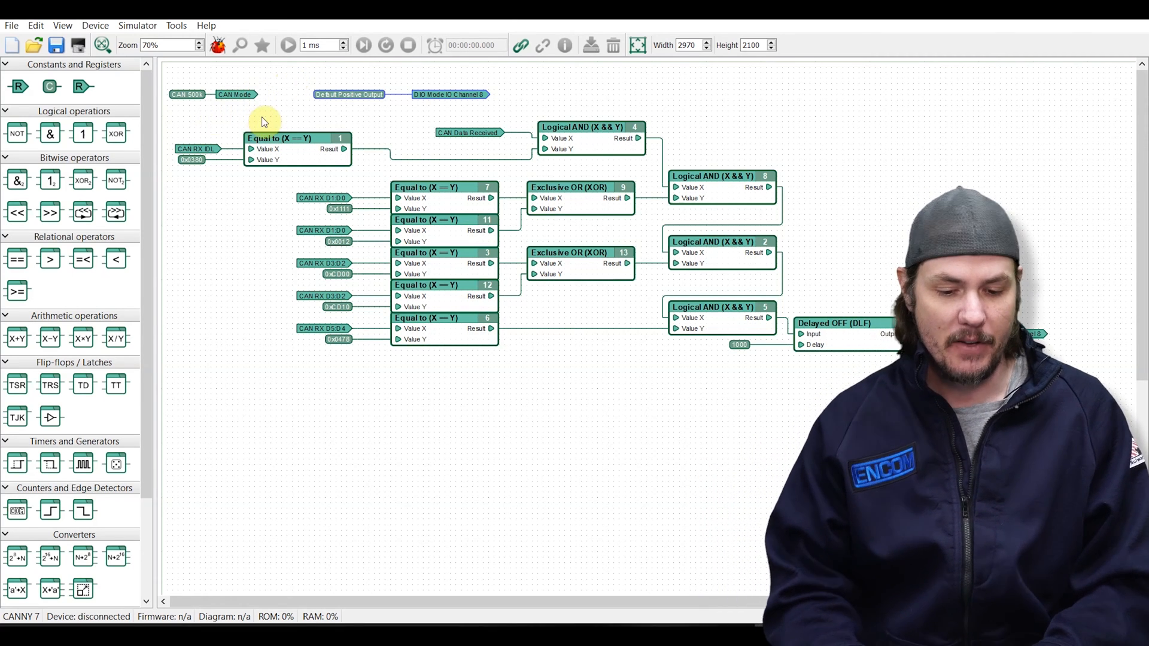
mouse_move(184, 162)
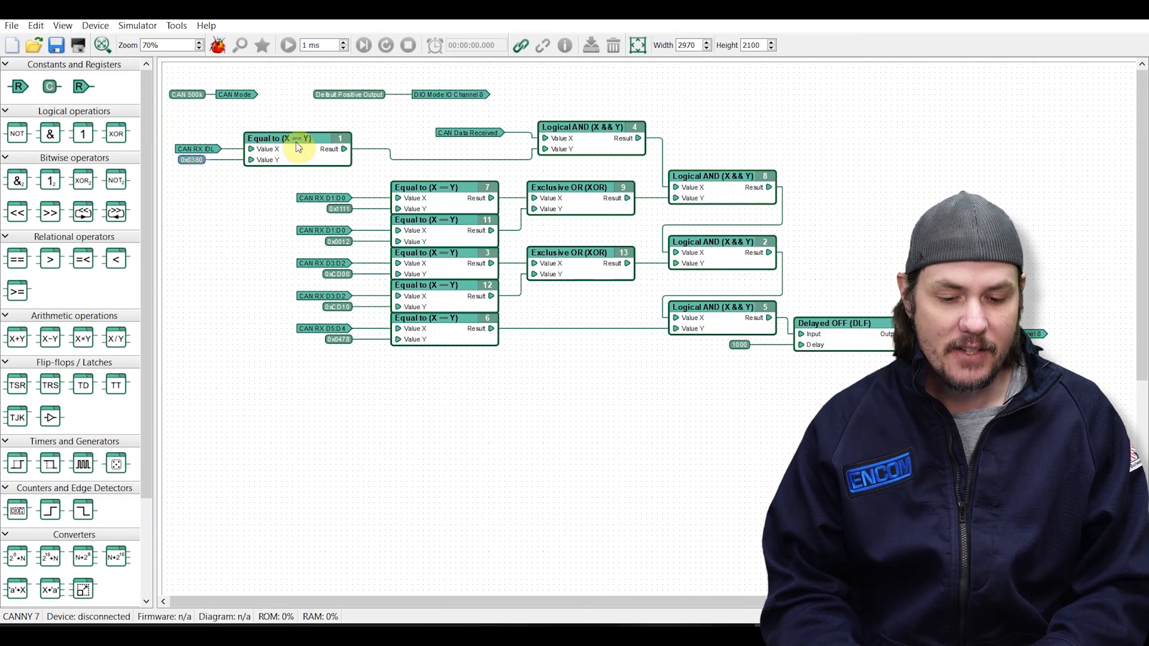
mouse_move(294, 182)
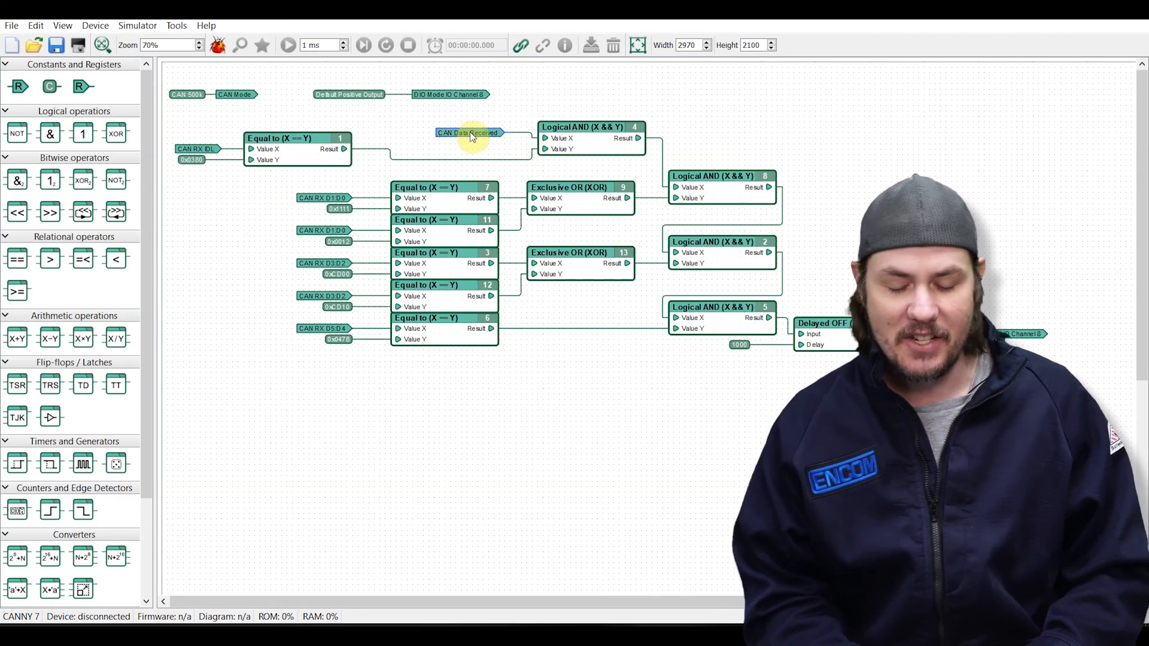
mouse_move(488, 135)
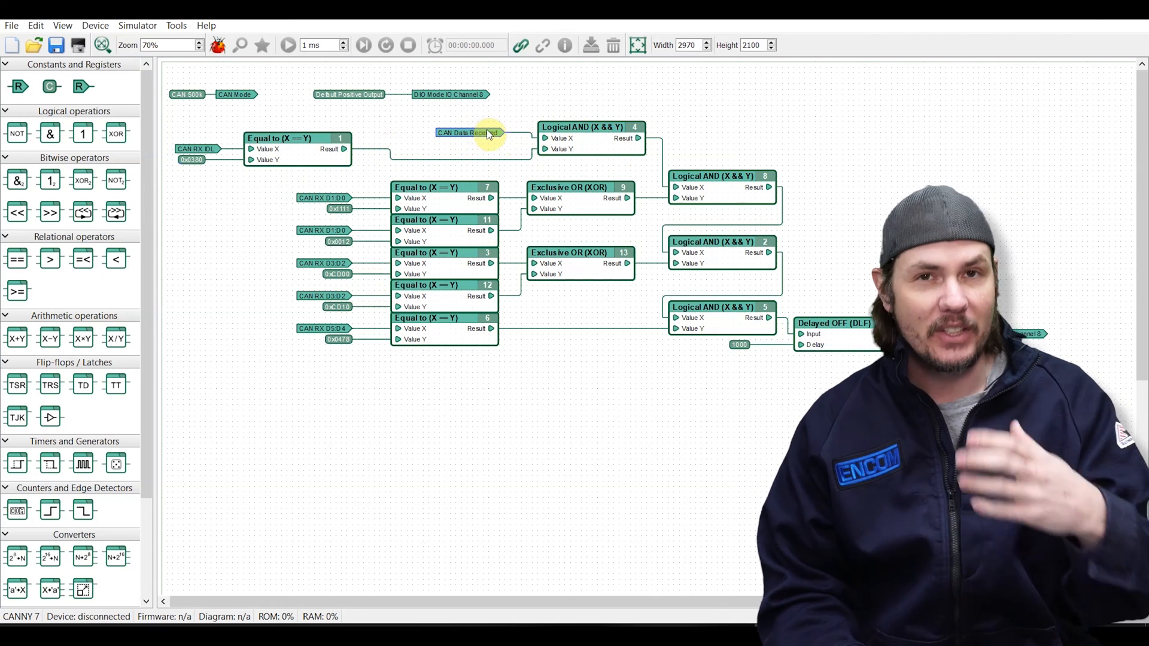
mouse_move(486, 133)
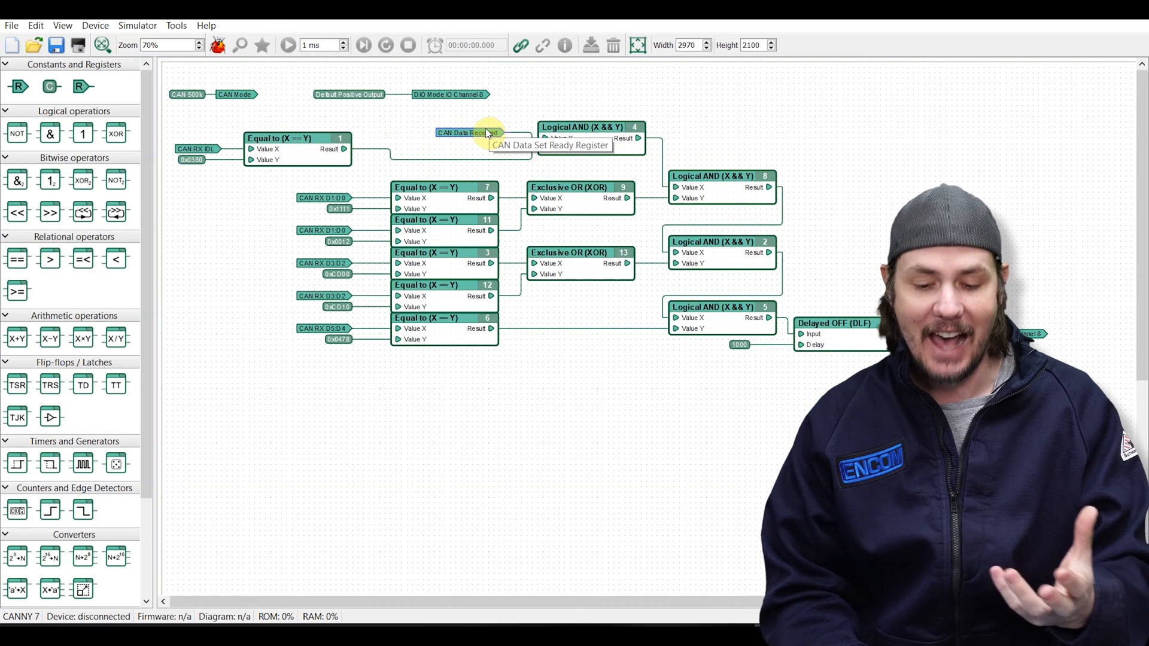
mouse_move(481, 170)
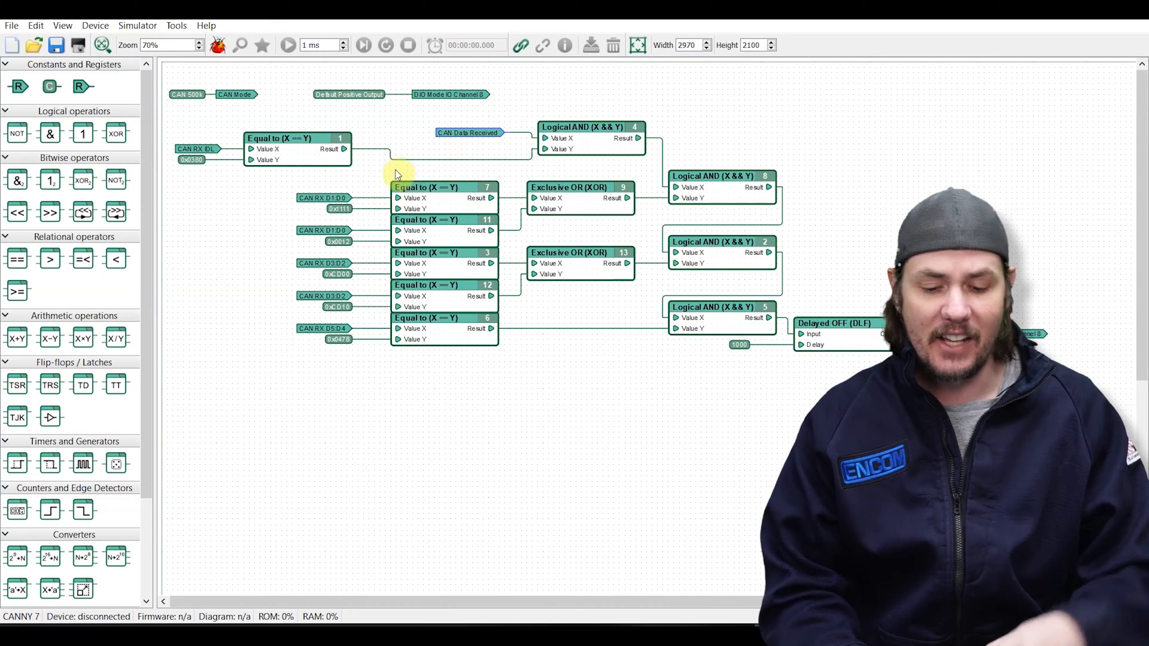
mouse_move(413, 170)
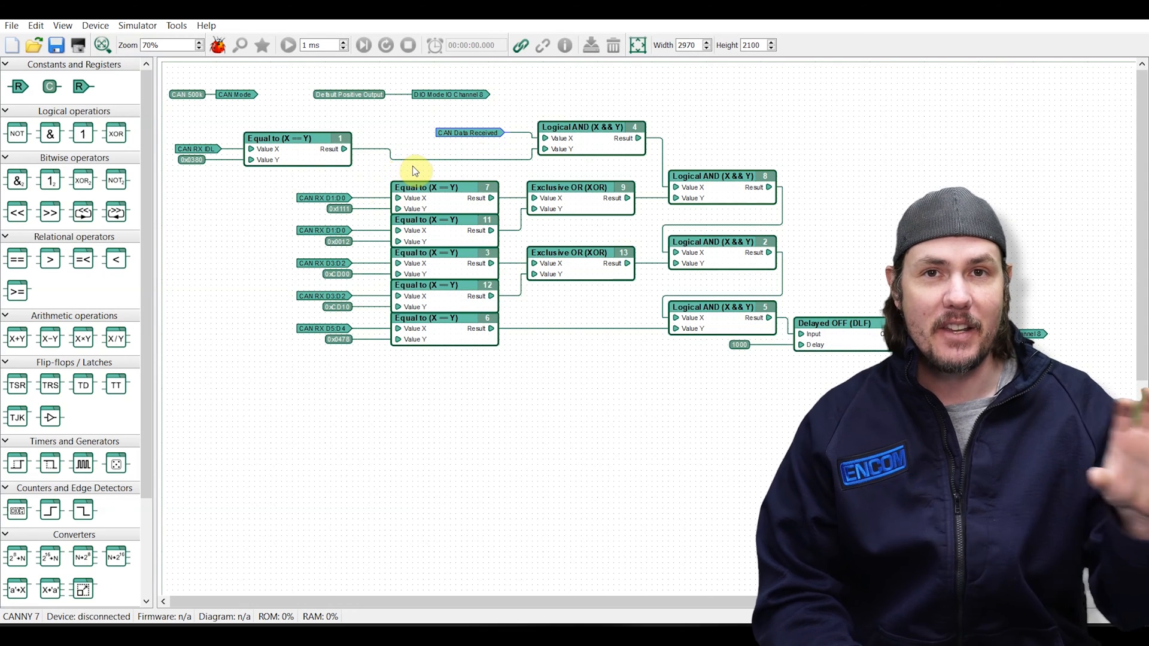
mouse_move(423, 164)
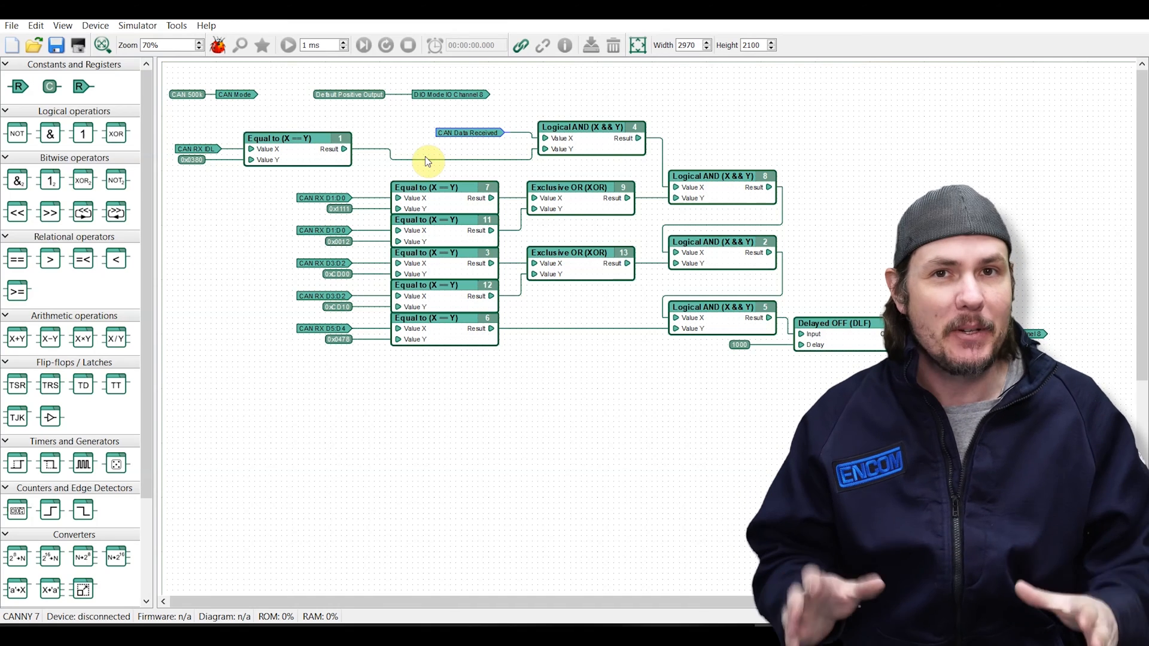
mouse_move(216, 126)
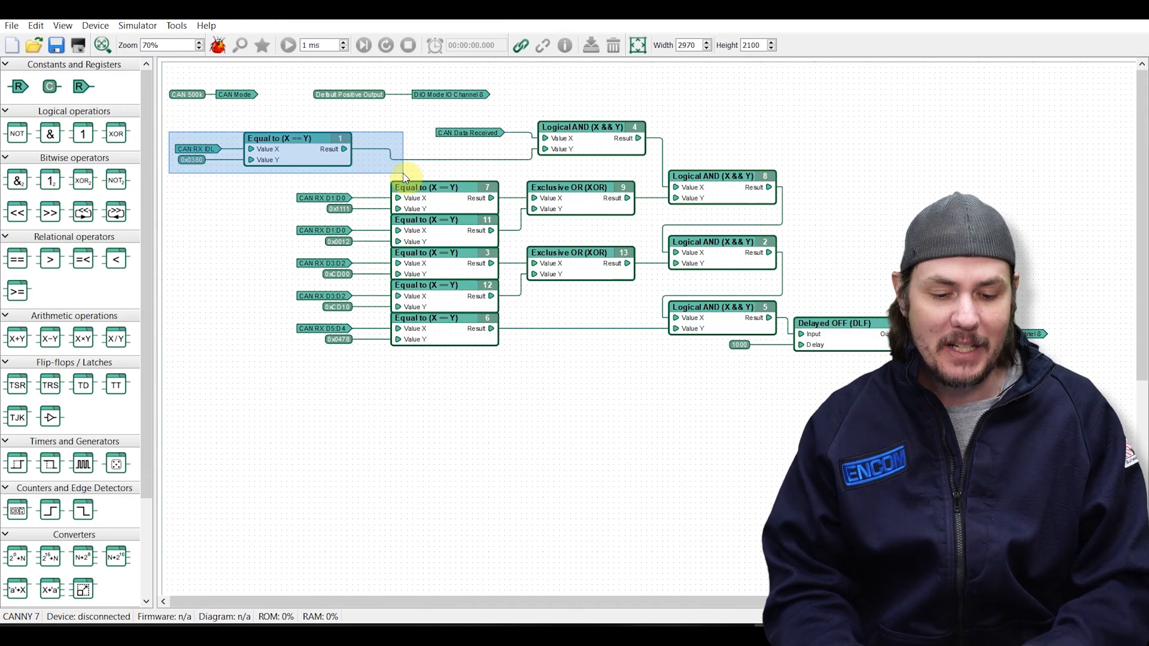
left_click(296, 148)
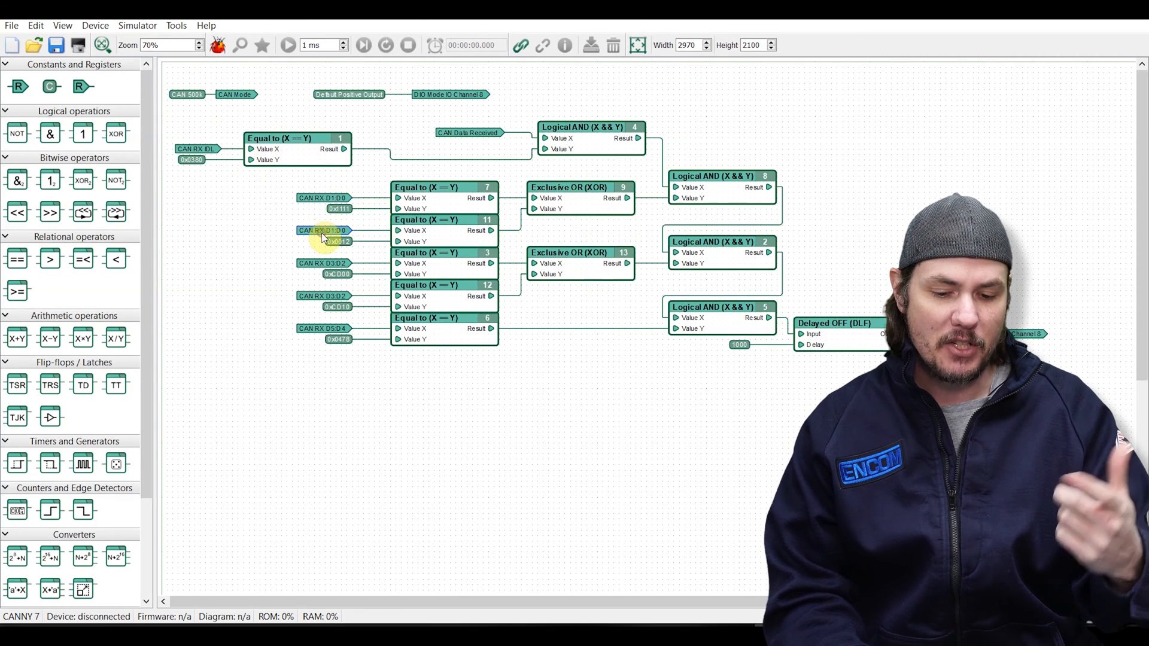
mouse_move(302, 231)
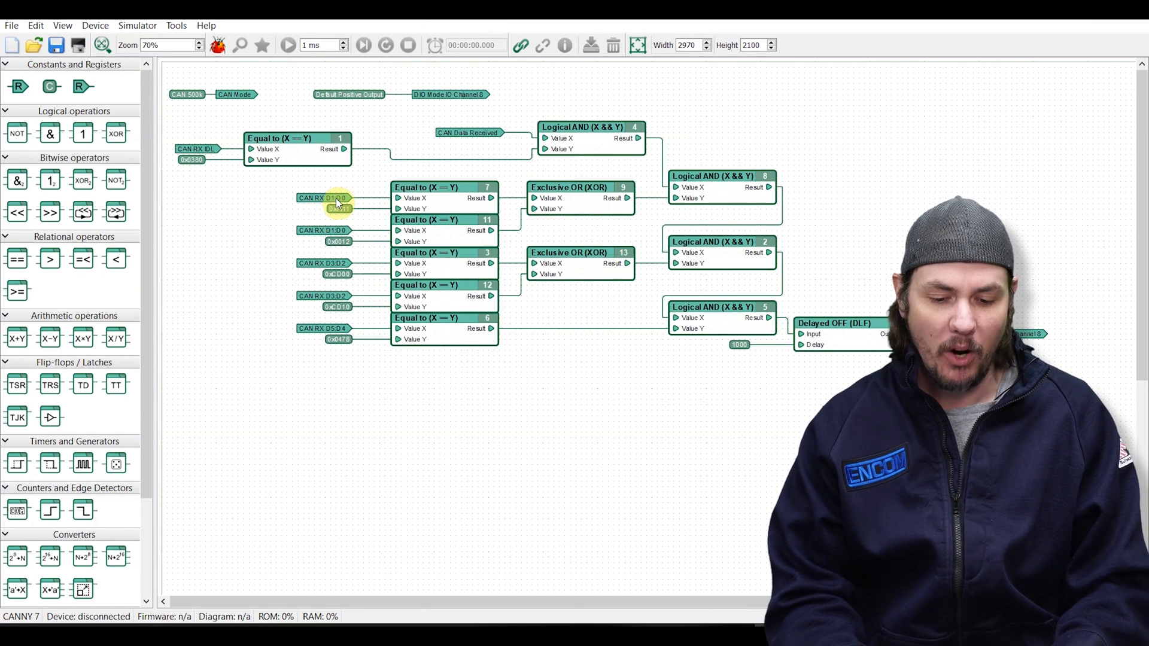
mouse_move(332, 200)
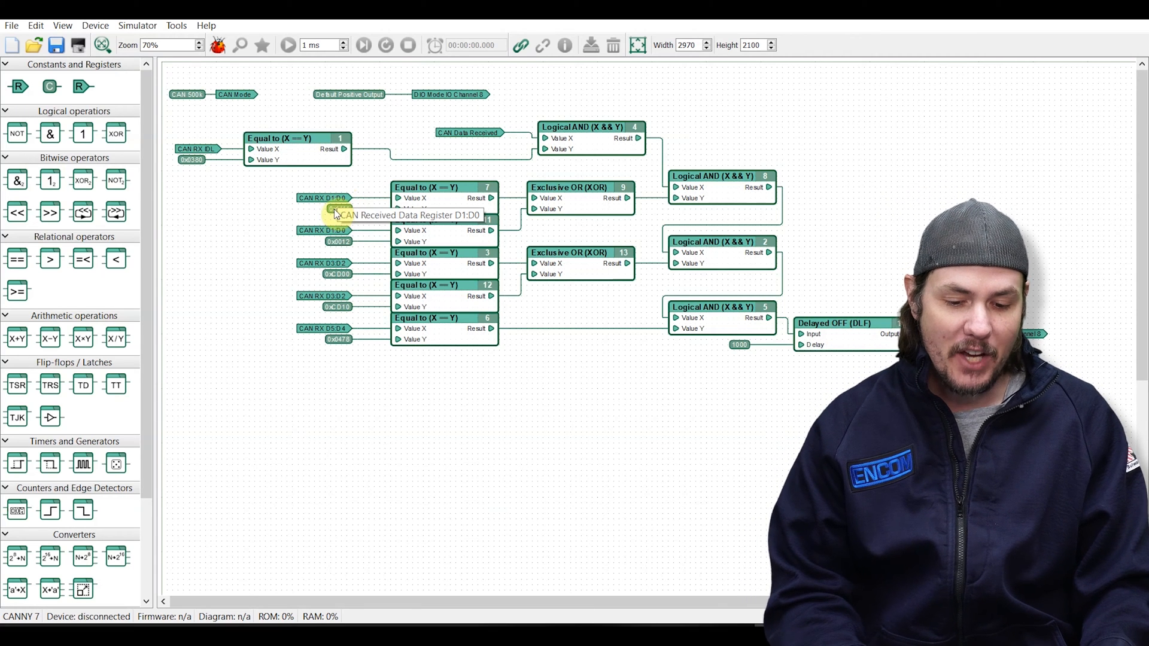
double_click(337, 209)
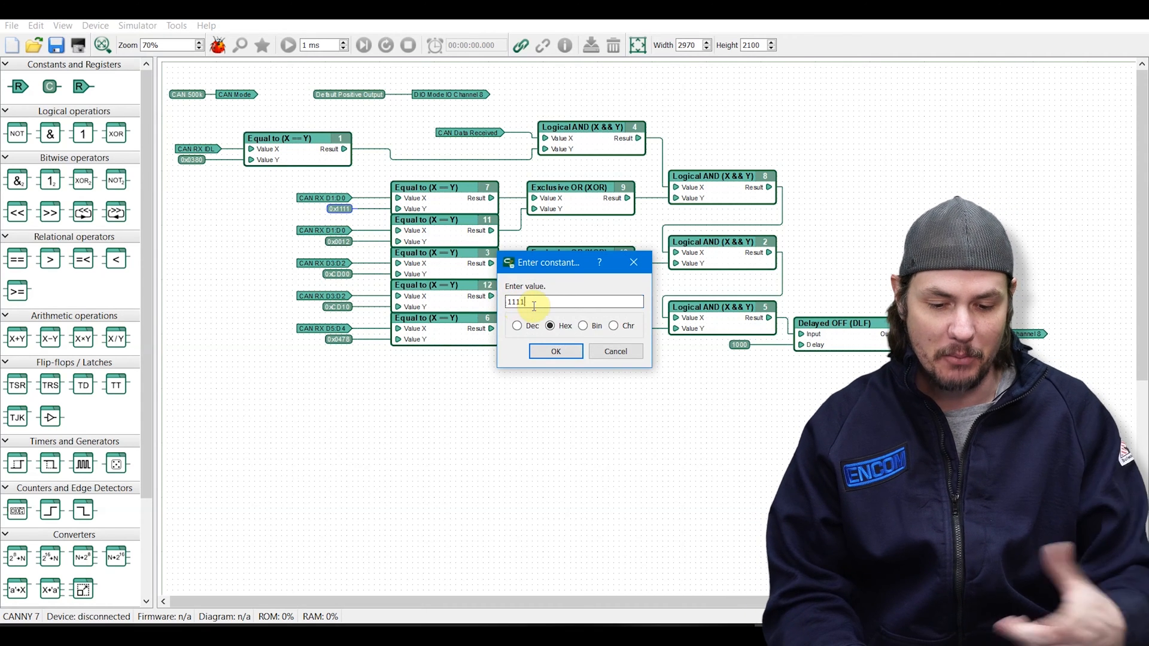
left_click(555, 351)
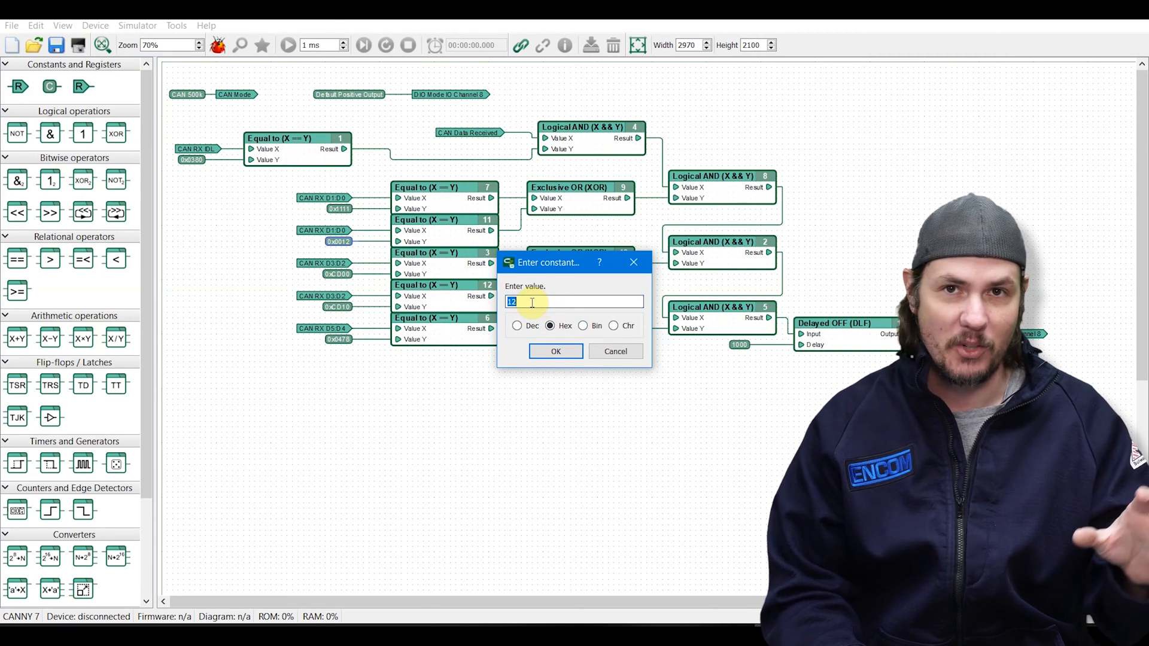
left_click(556, 351)
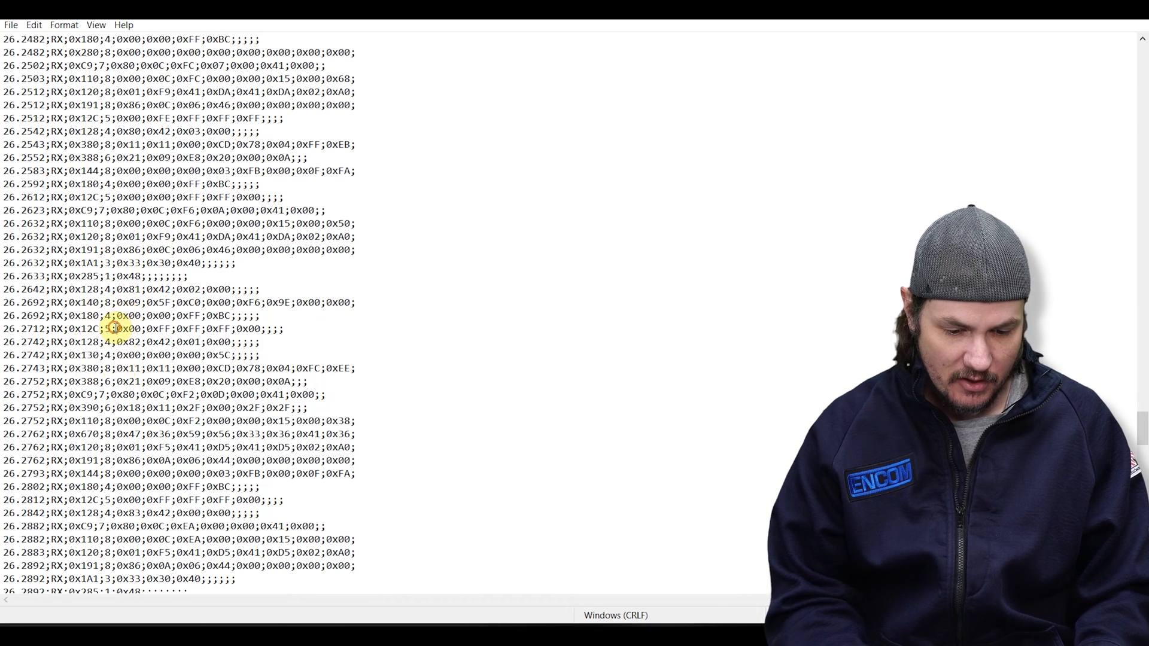
left_click_drag(115, 329, 178, 328)
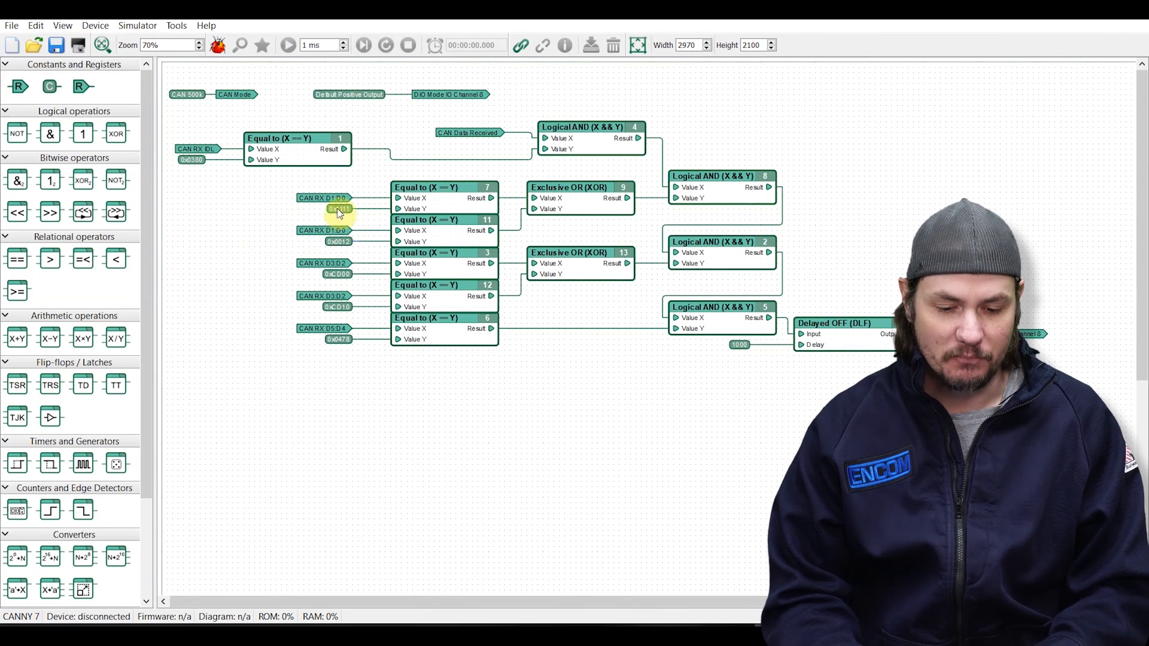
mouse_move(357, 170)
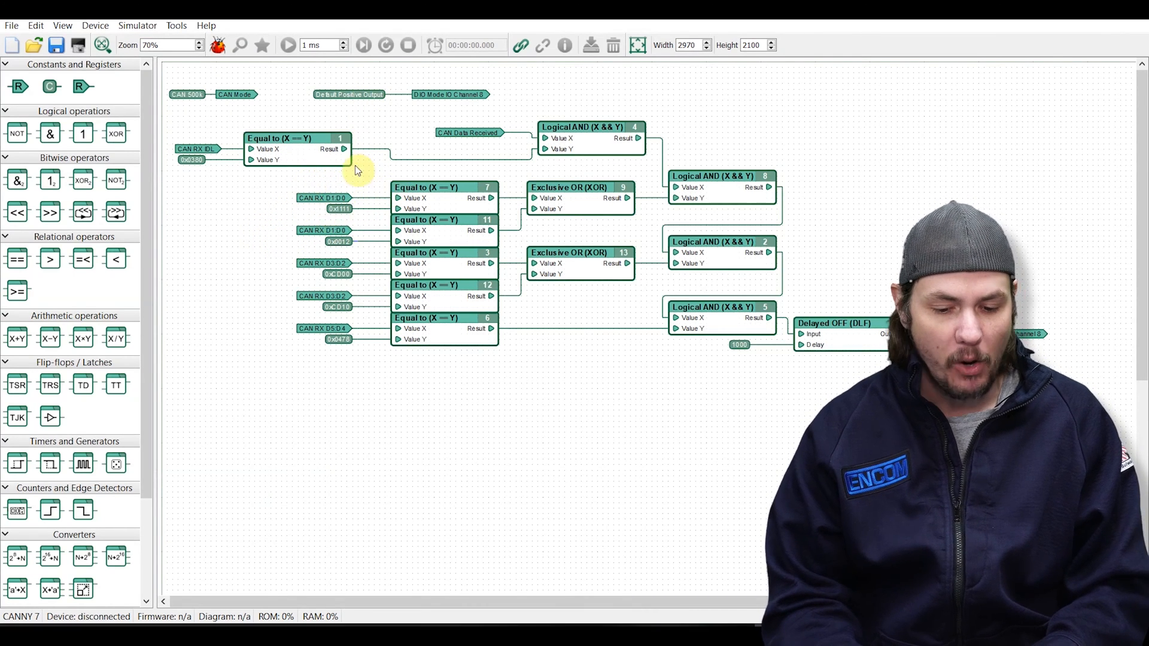
mouse_move(283, 255)
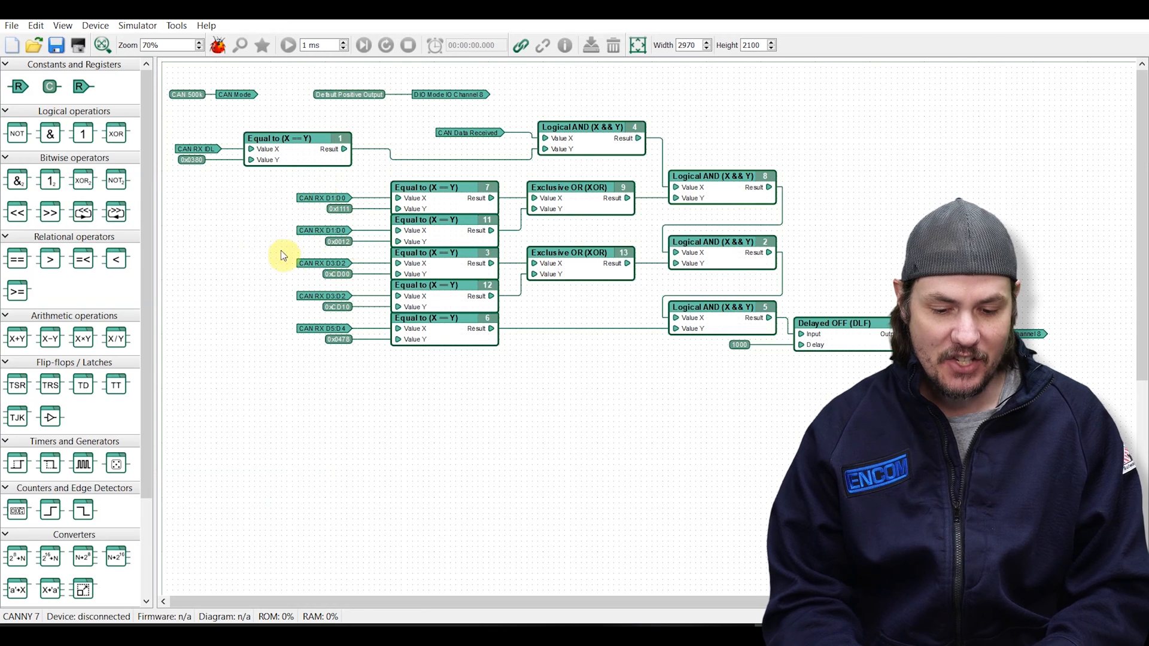
mouse_move(439, 188)
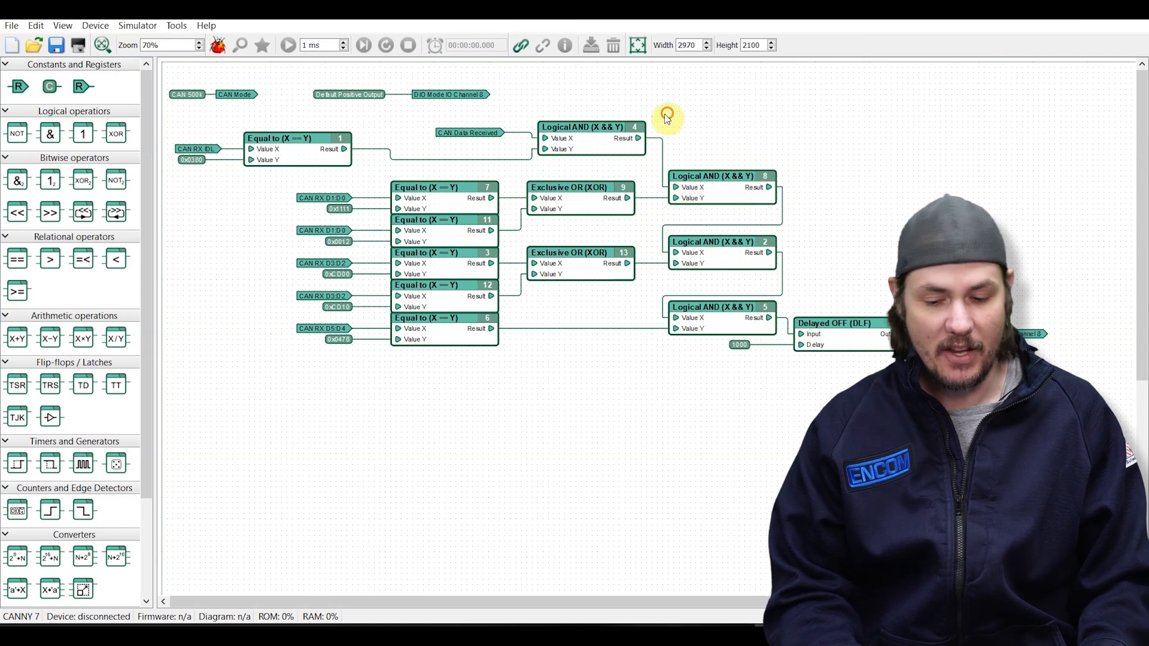
left_click(721, 176)
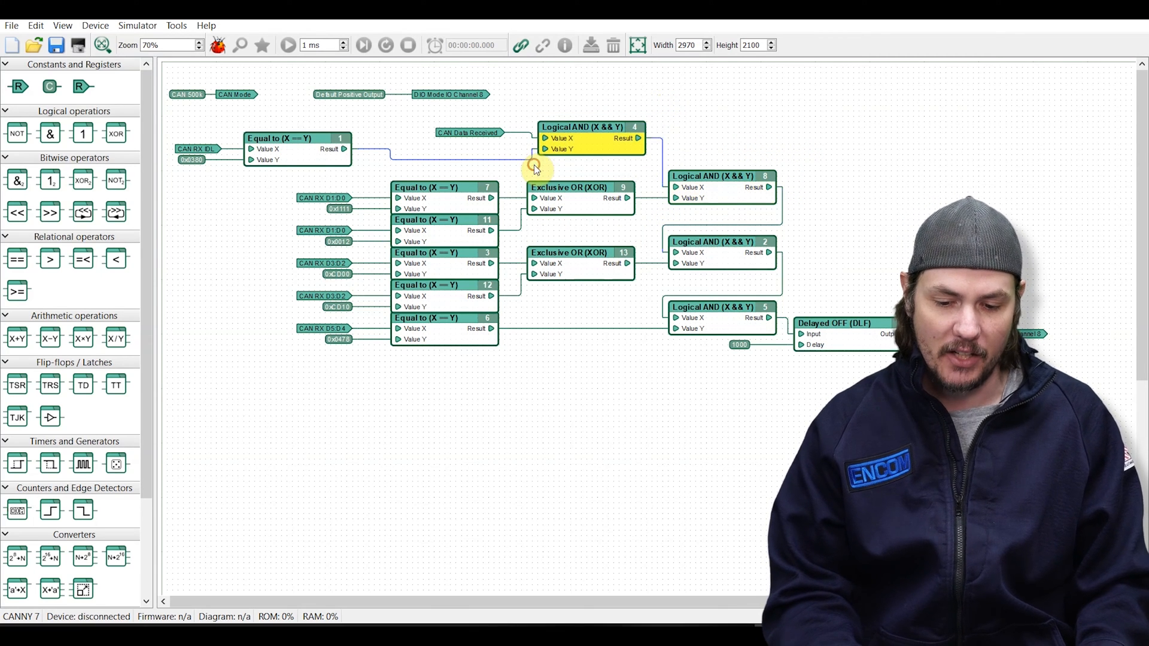
left_click(558, 198)
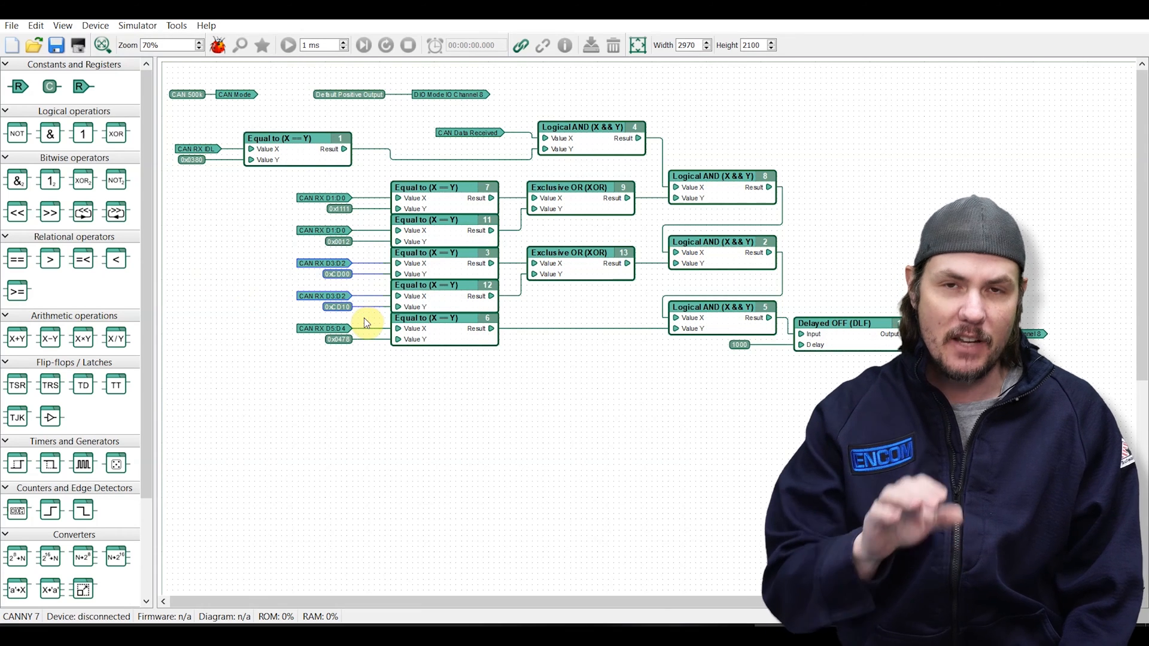
mouse_move(266, 268)
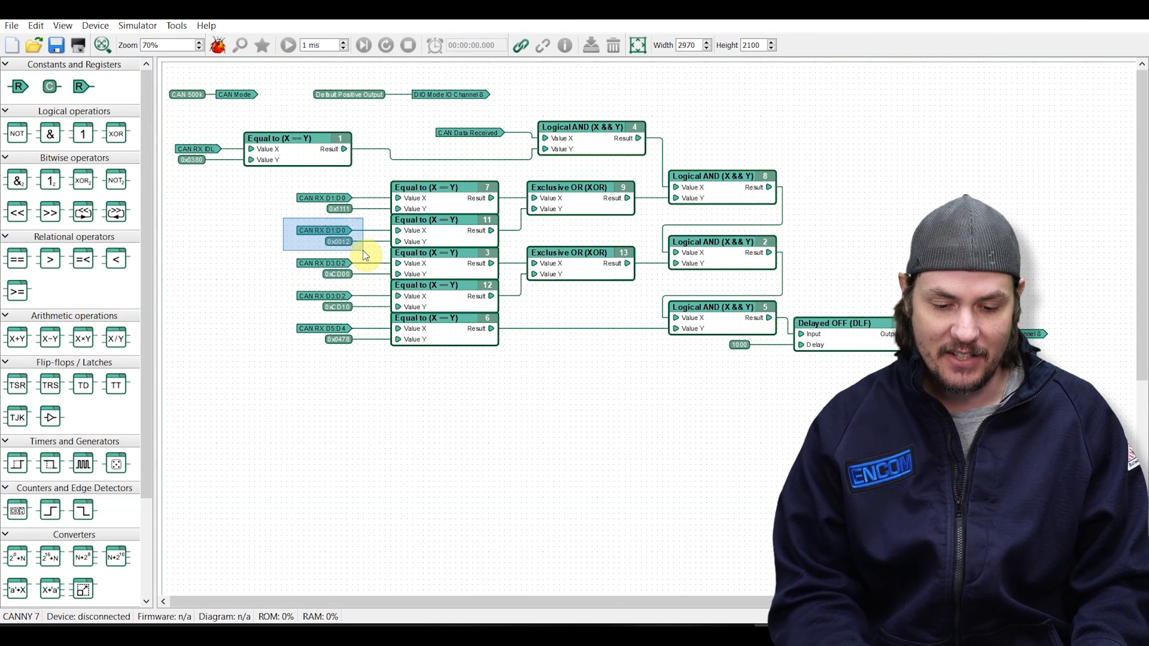
left_click(337, 306)
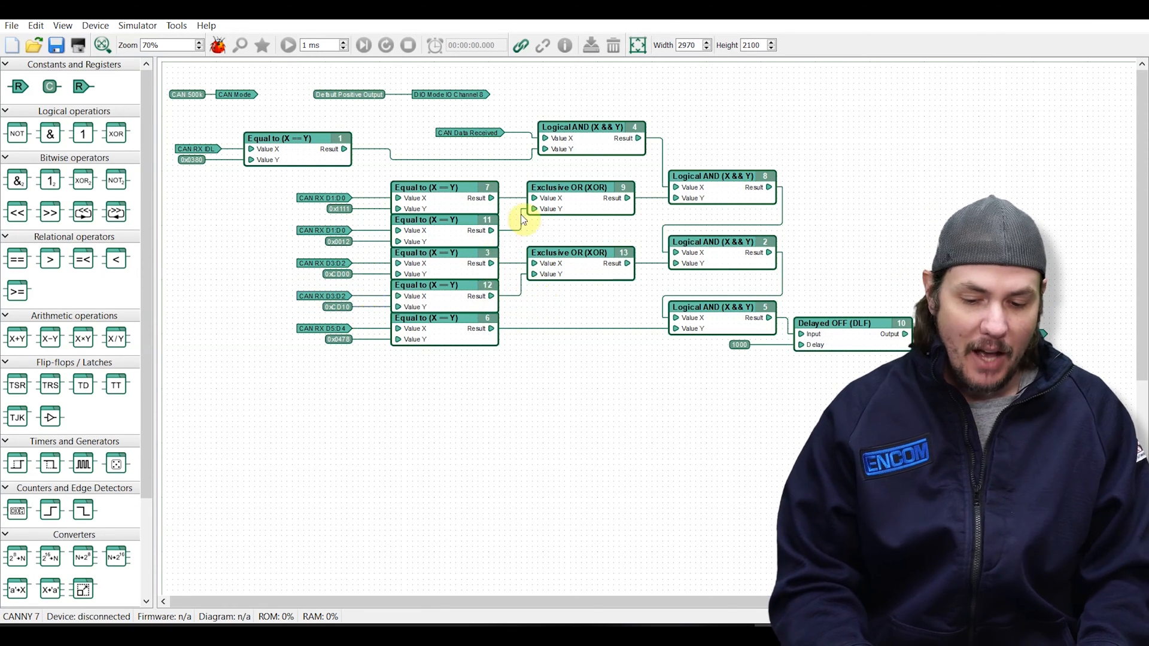
mouse_move(414, 263)
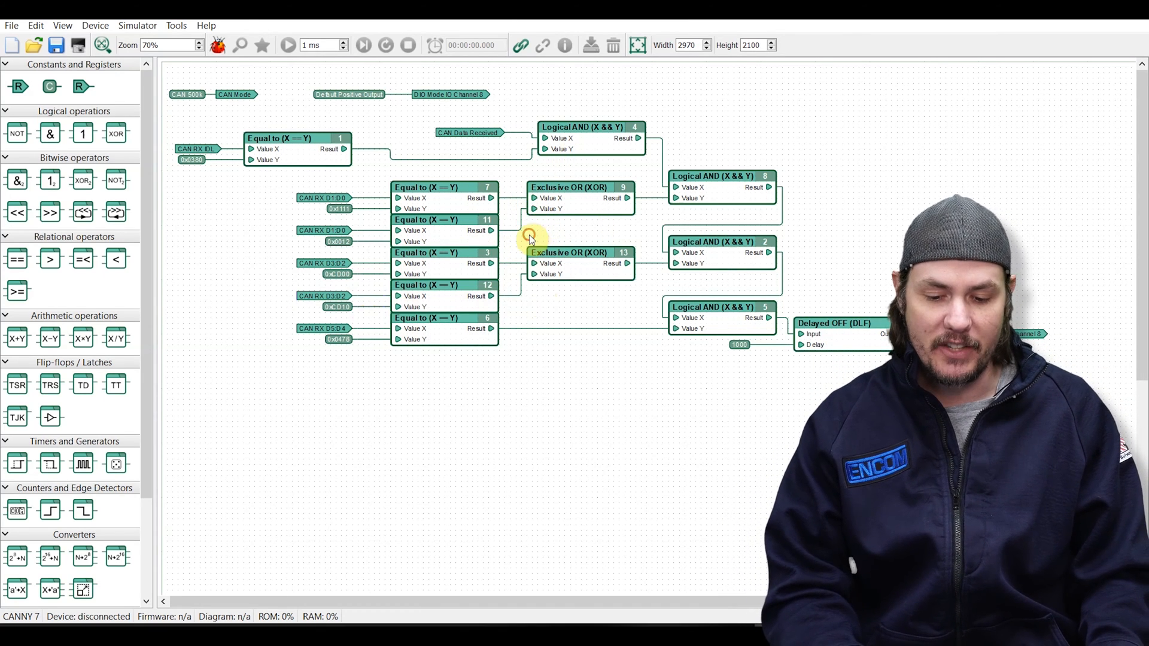
left_click(578, 263)
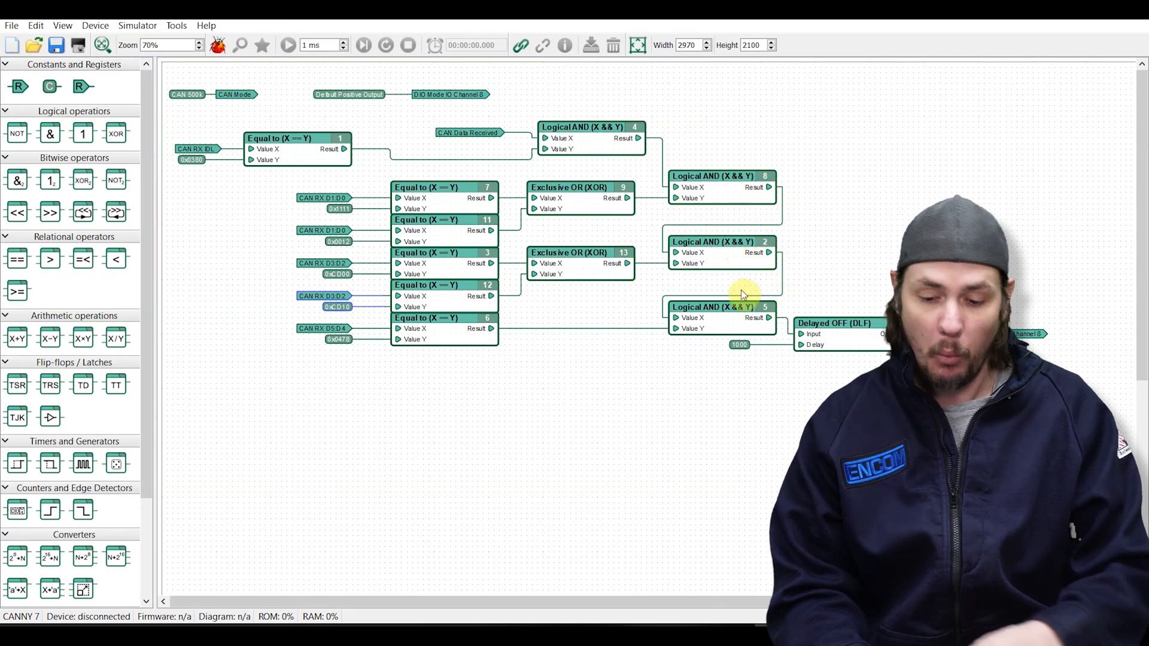
left_click(714, 307)
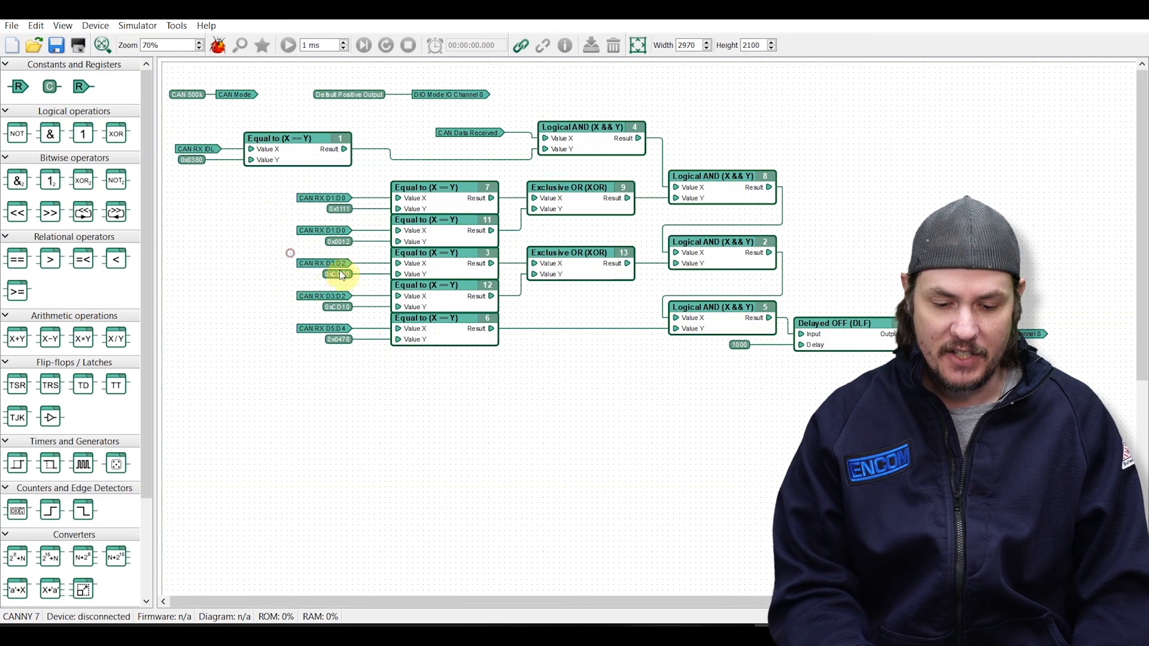
left_click(326, 263)
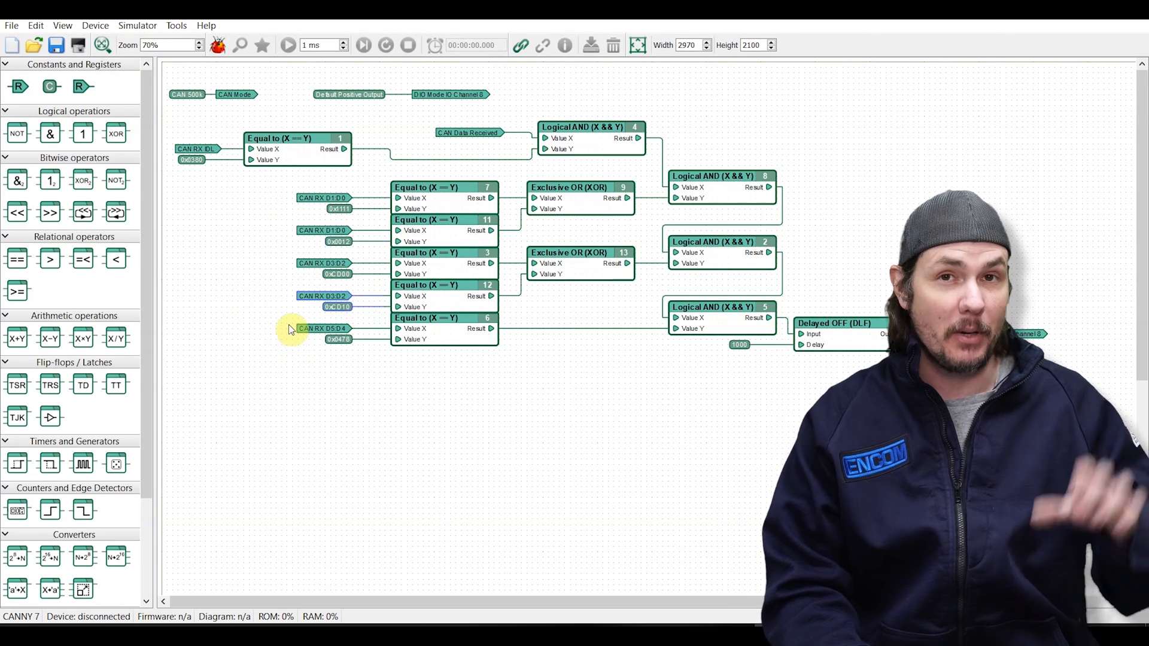
left_click(323, 328)
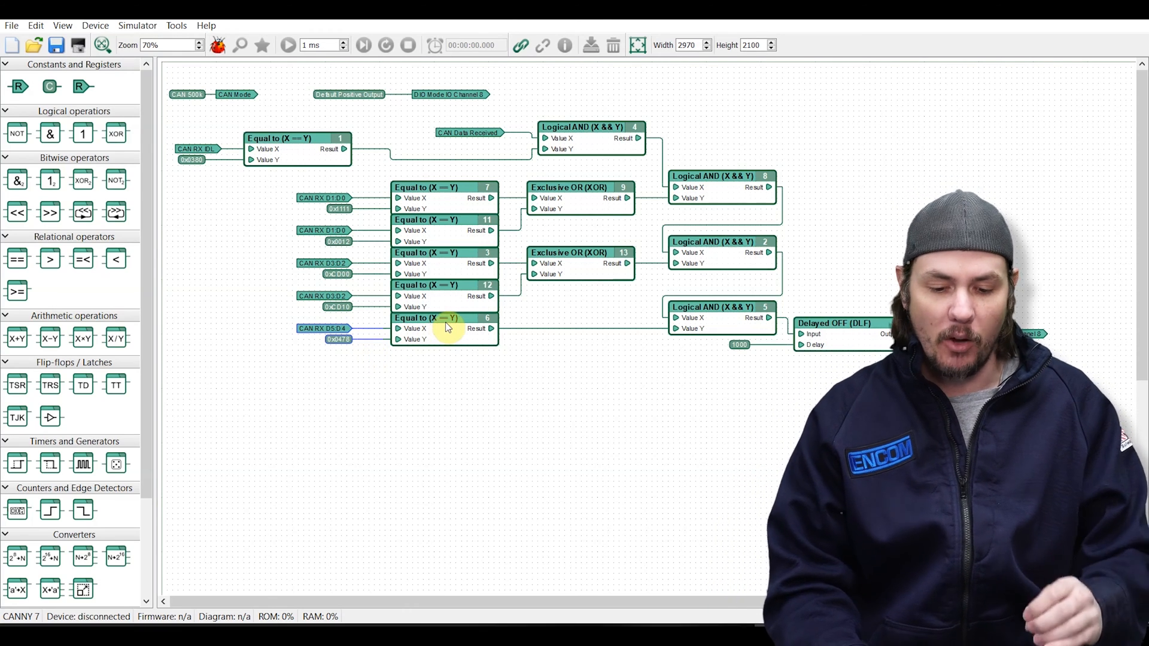
mouse_move(446, 325)
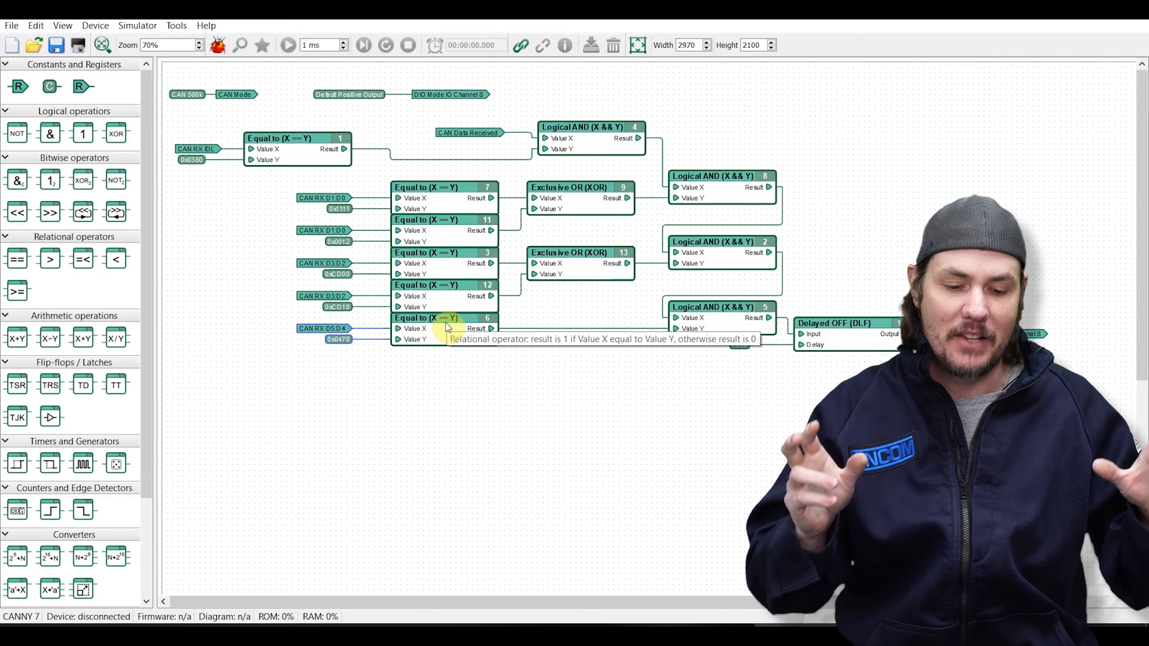
mouse_move(206, 130)
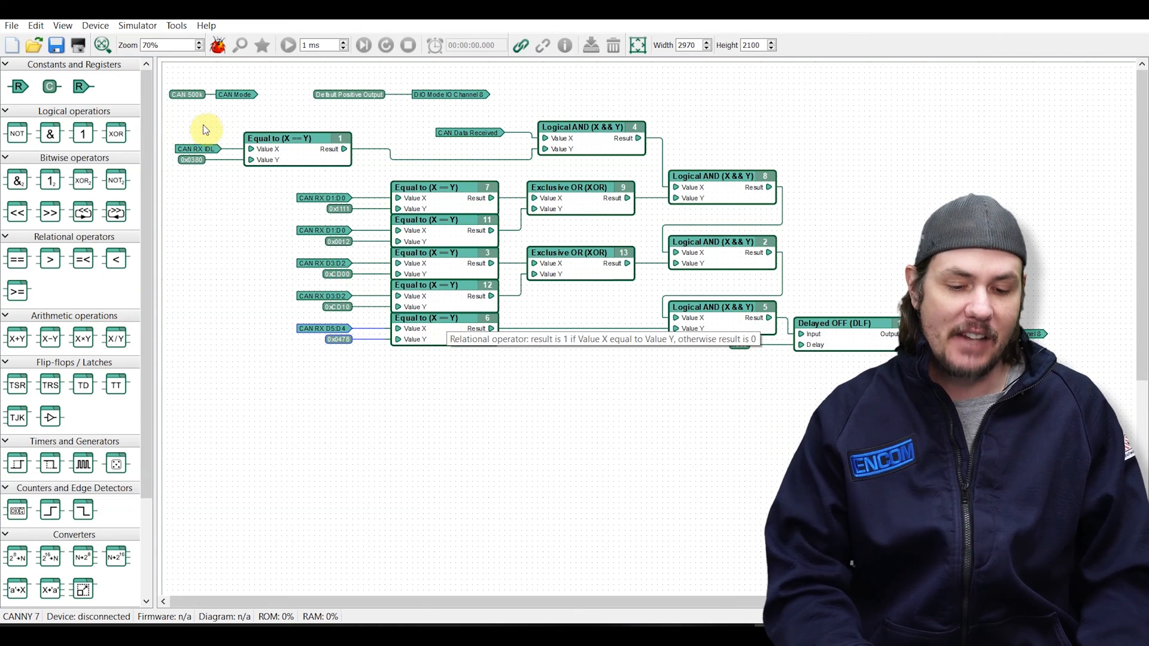
left_click(296, 139)
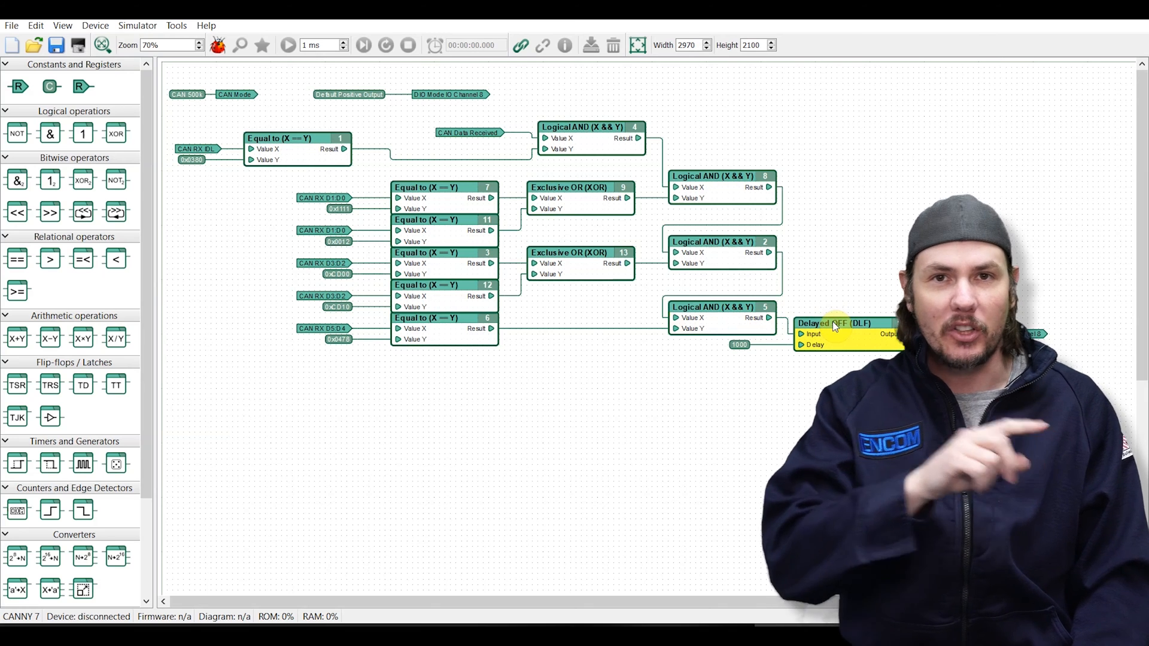
mouse_move(666, 420)
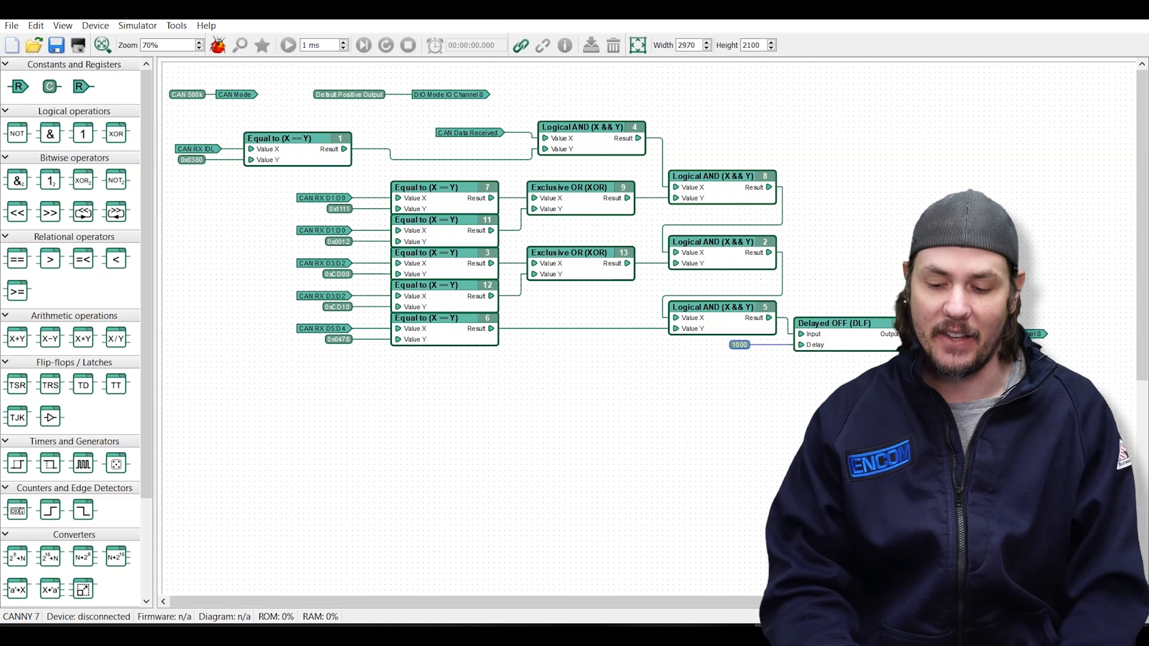
mouse_move(1075, 306)
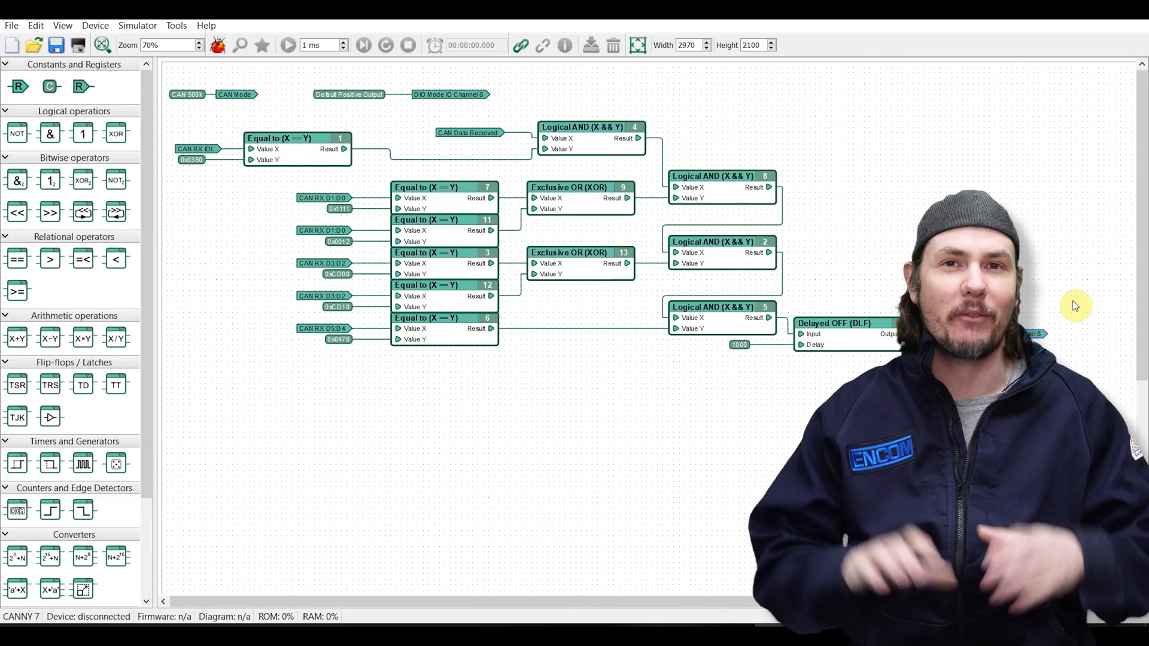
mouse_move(561, 359)
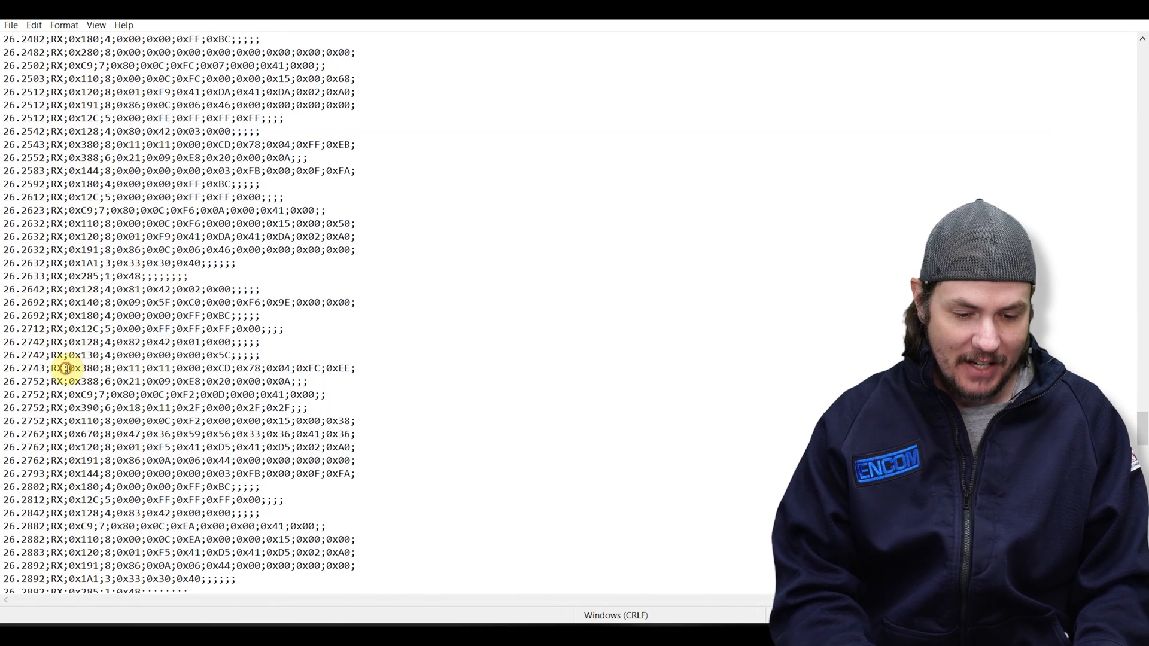
left_click_drag(68, 368, 299, 368)
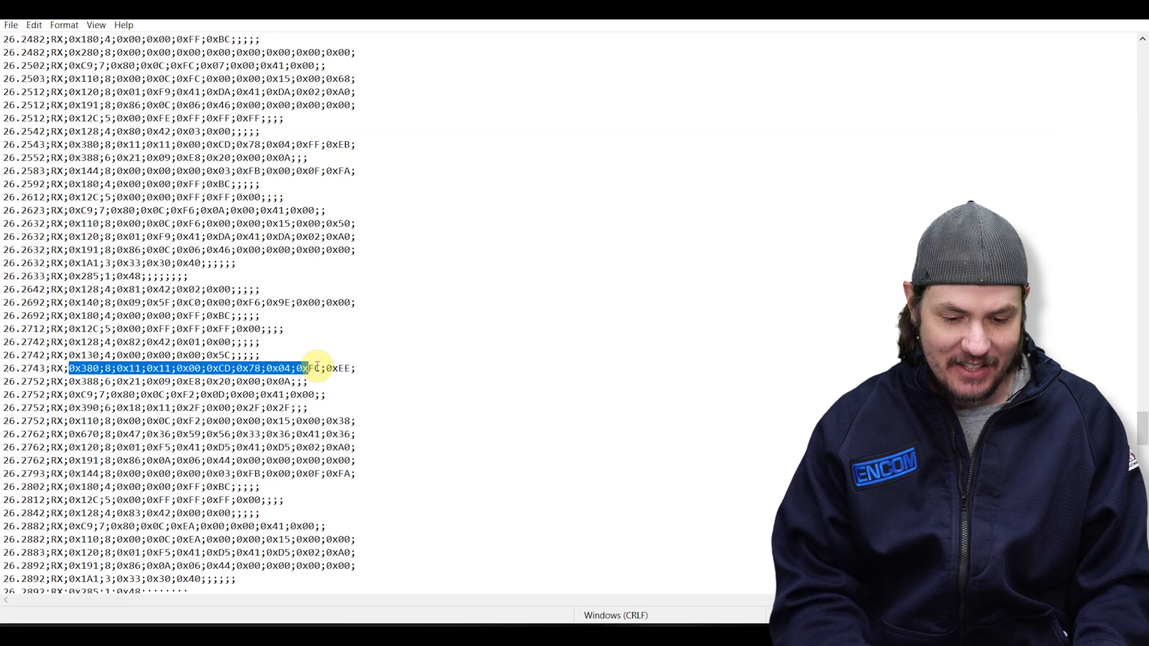